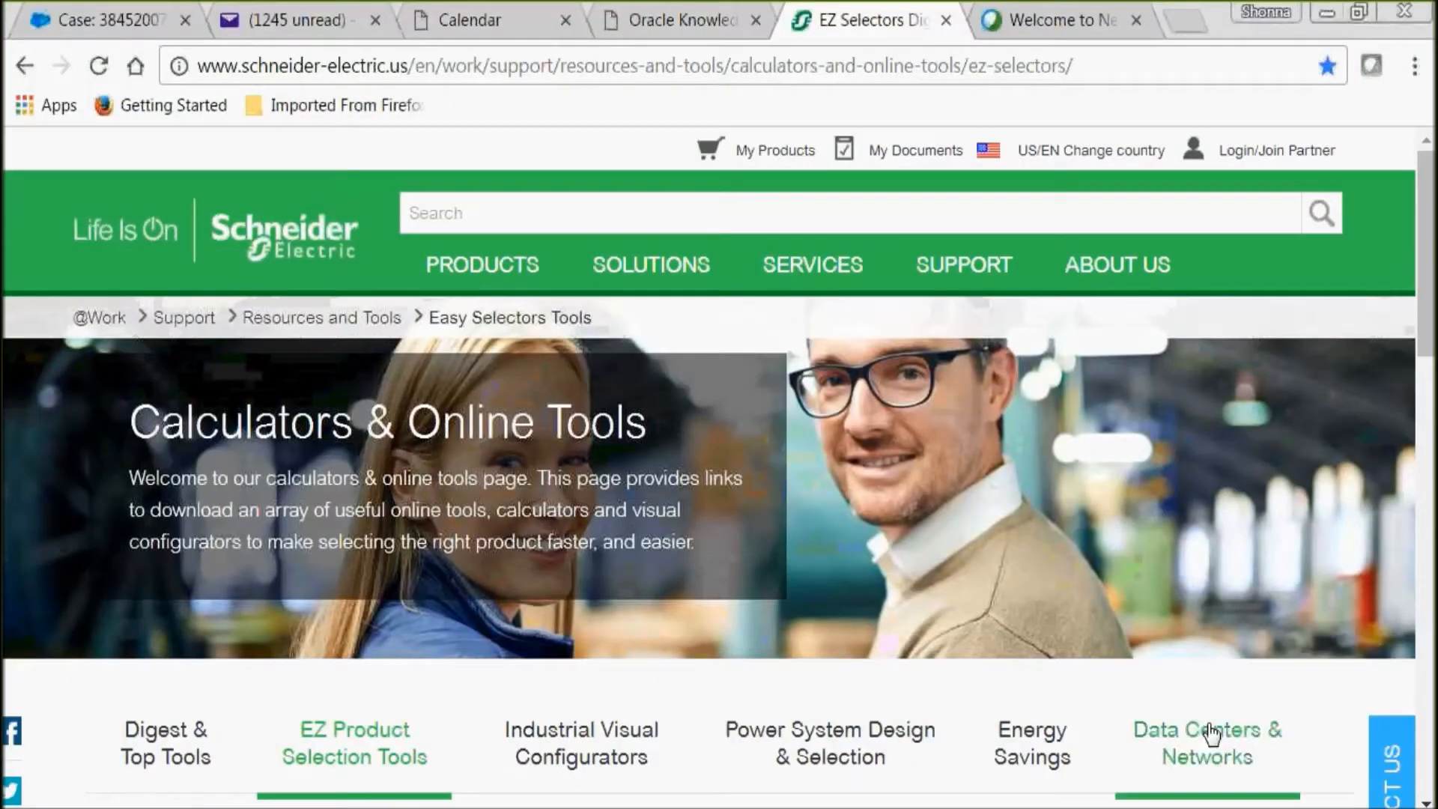
pyautogui.moveTo(1220, 438)
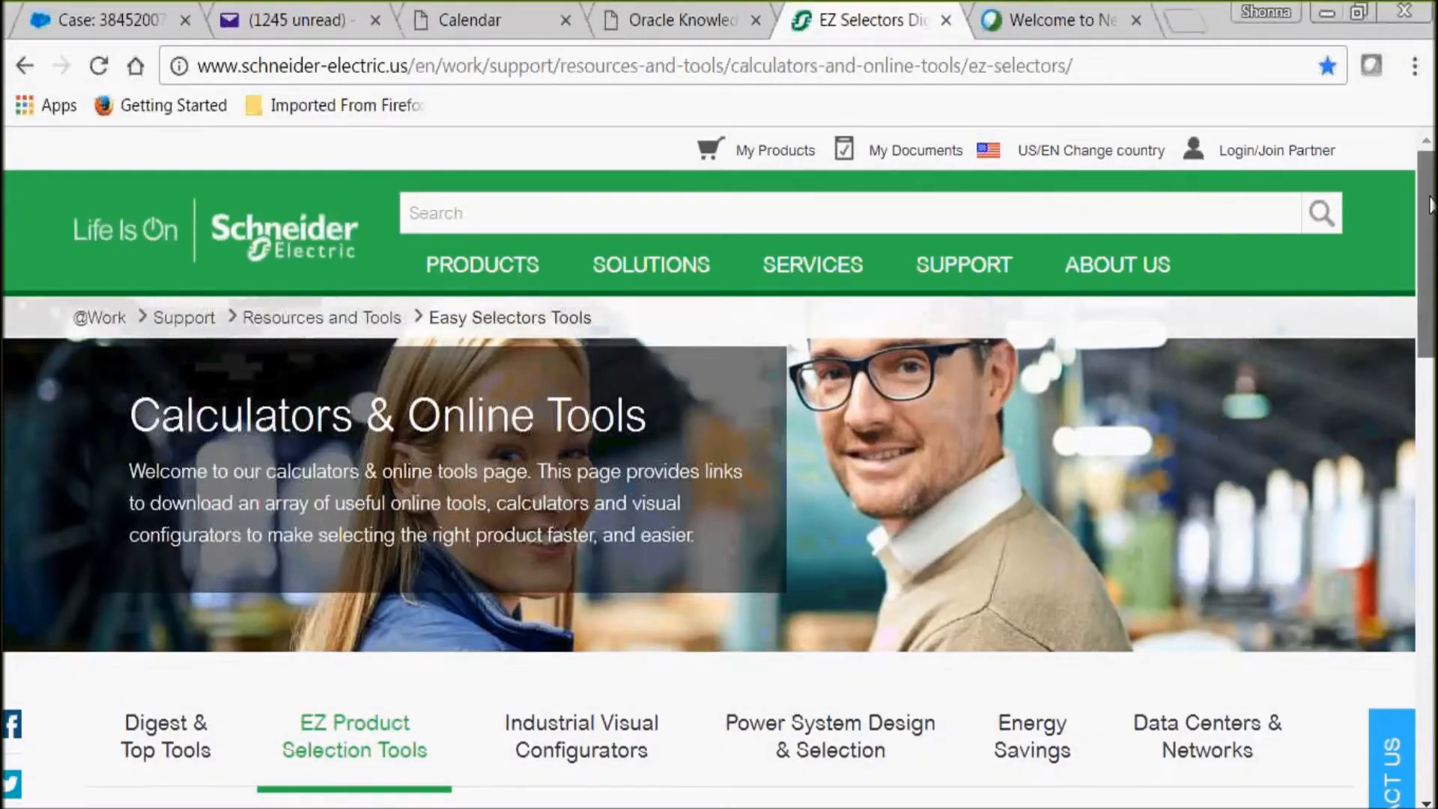
# Step: Open the LV Transformers EZ Selector from the EZ Selectors section
pyautogui.scroll(-3)
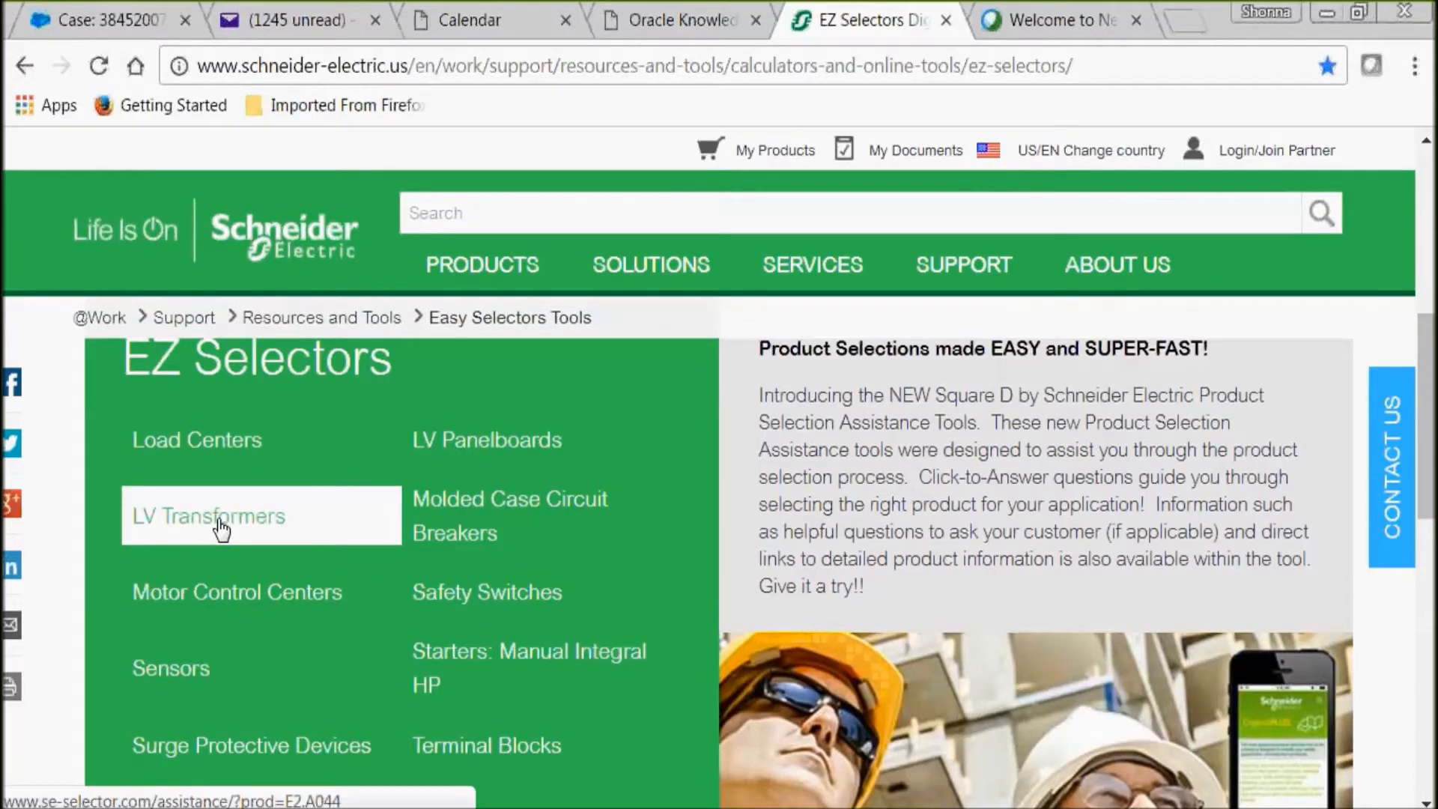
pyautogui.click(218, 515)
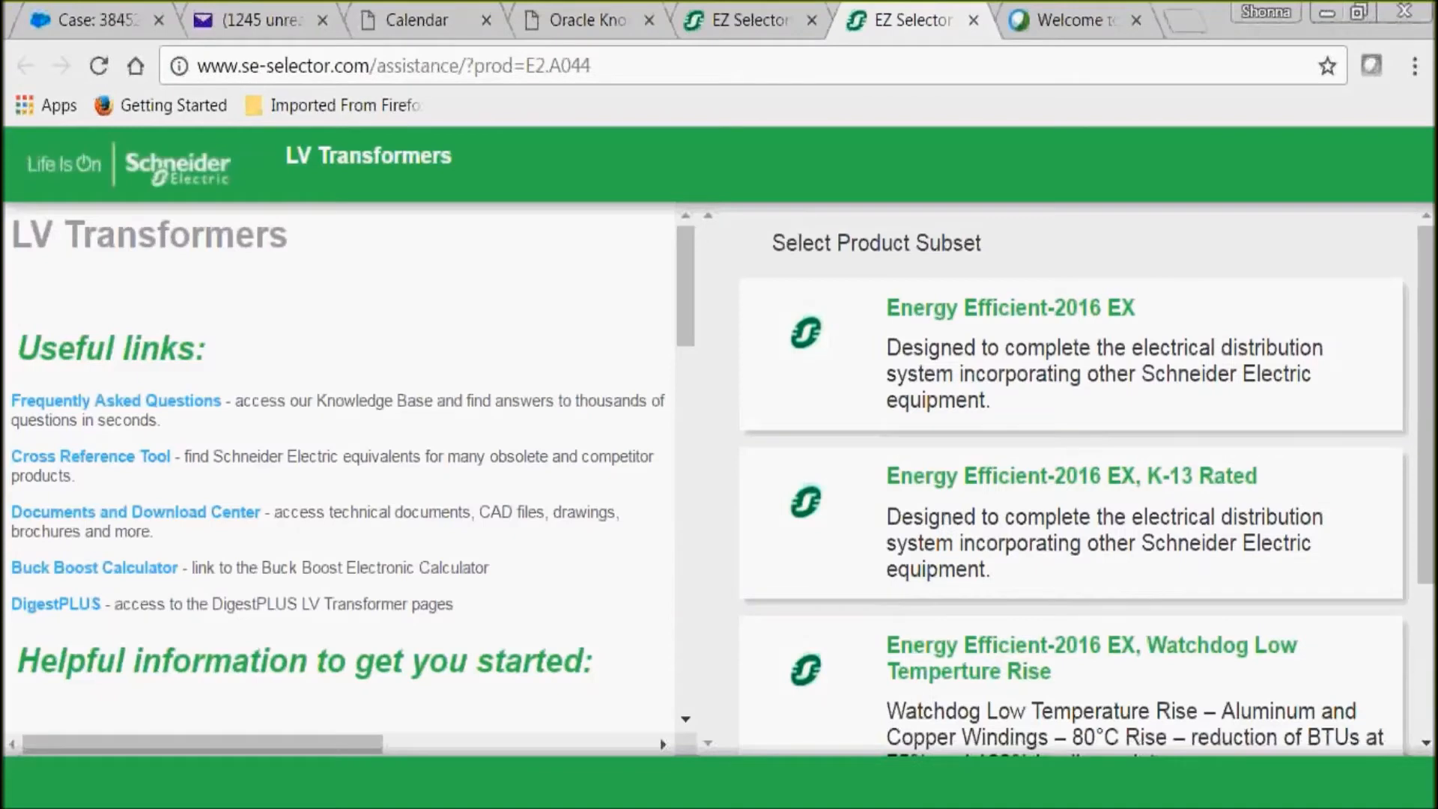
pyautogui.moveTo(1421, 318)
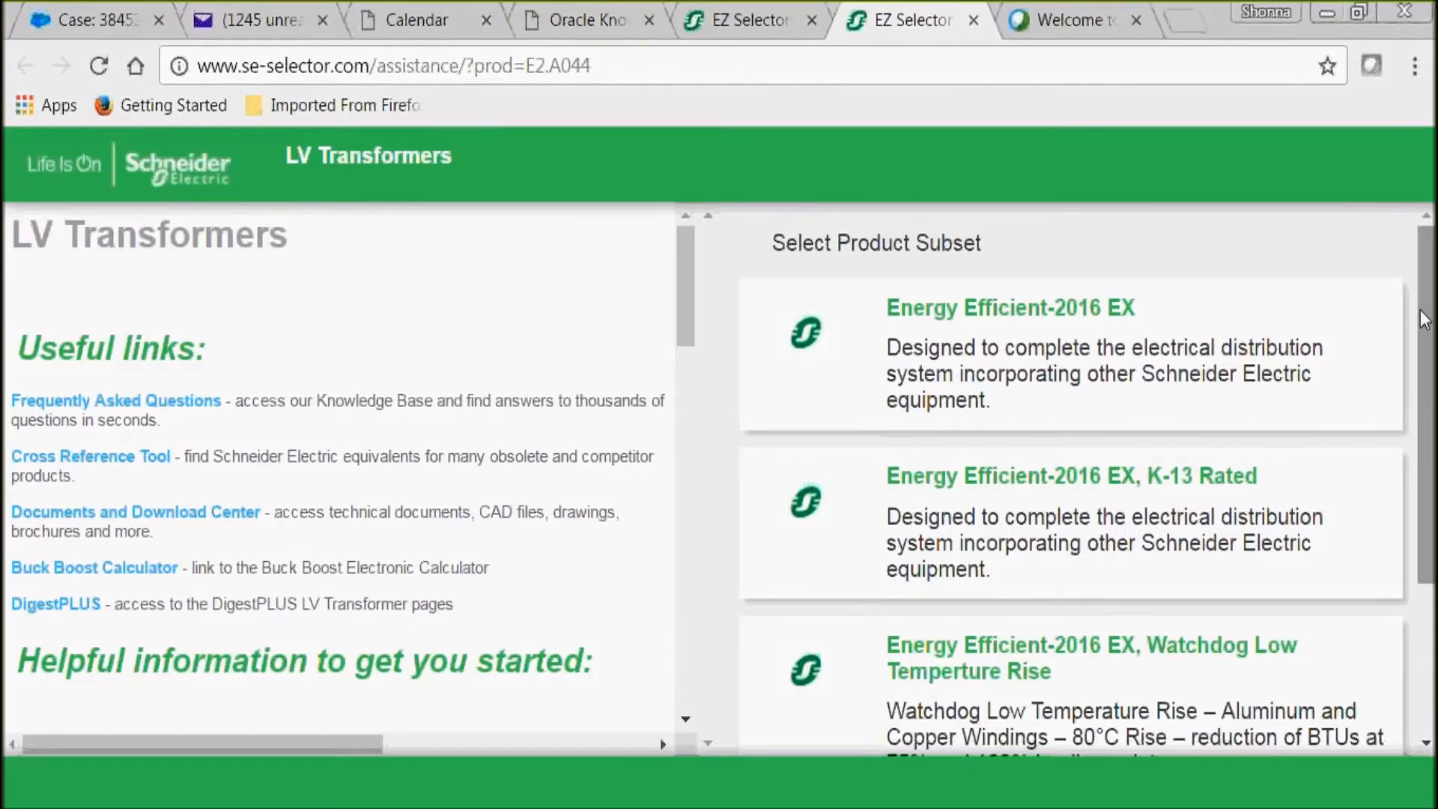
pyautogui.scroll(-3)
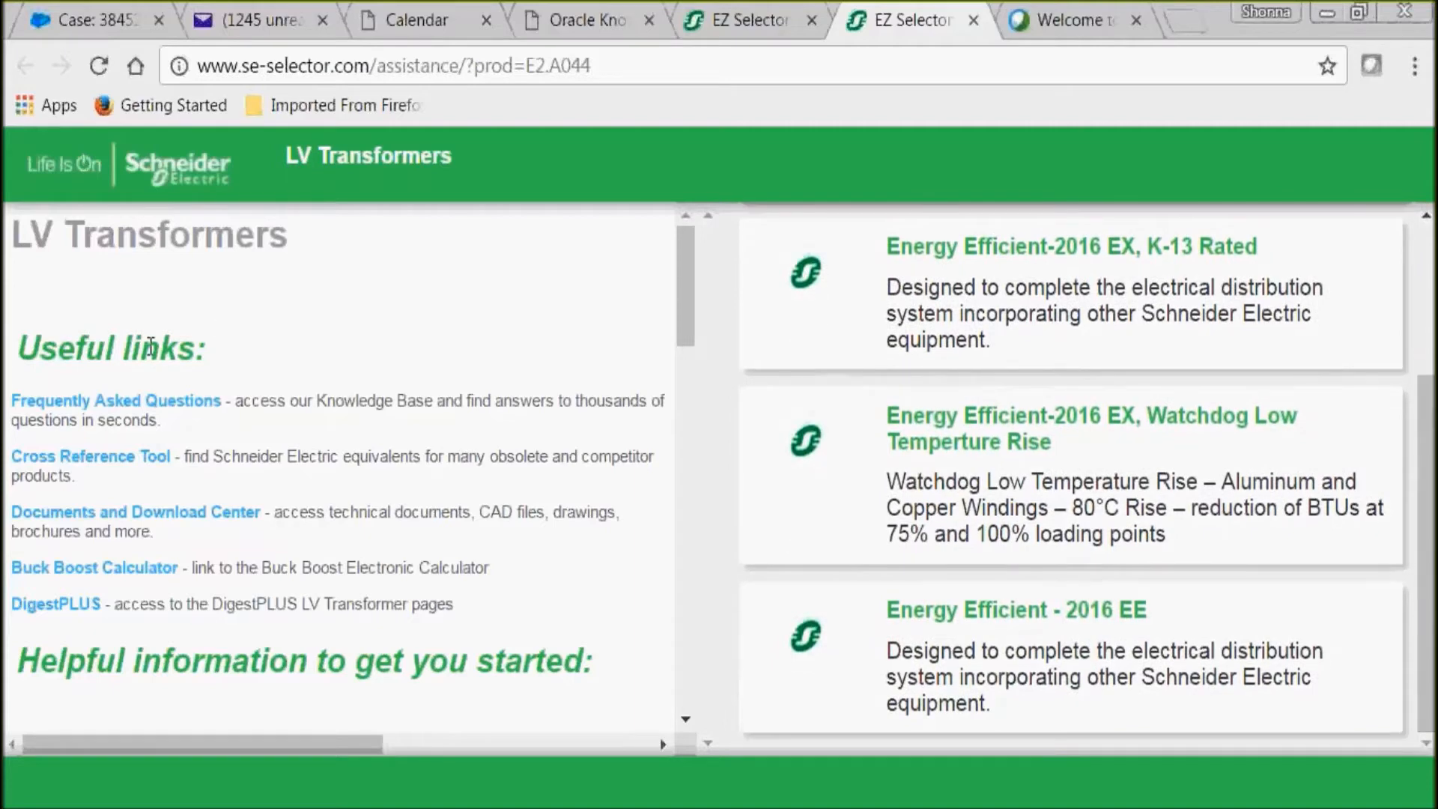
pyautogui.moveTo(176, 382)
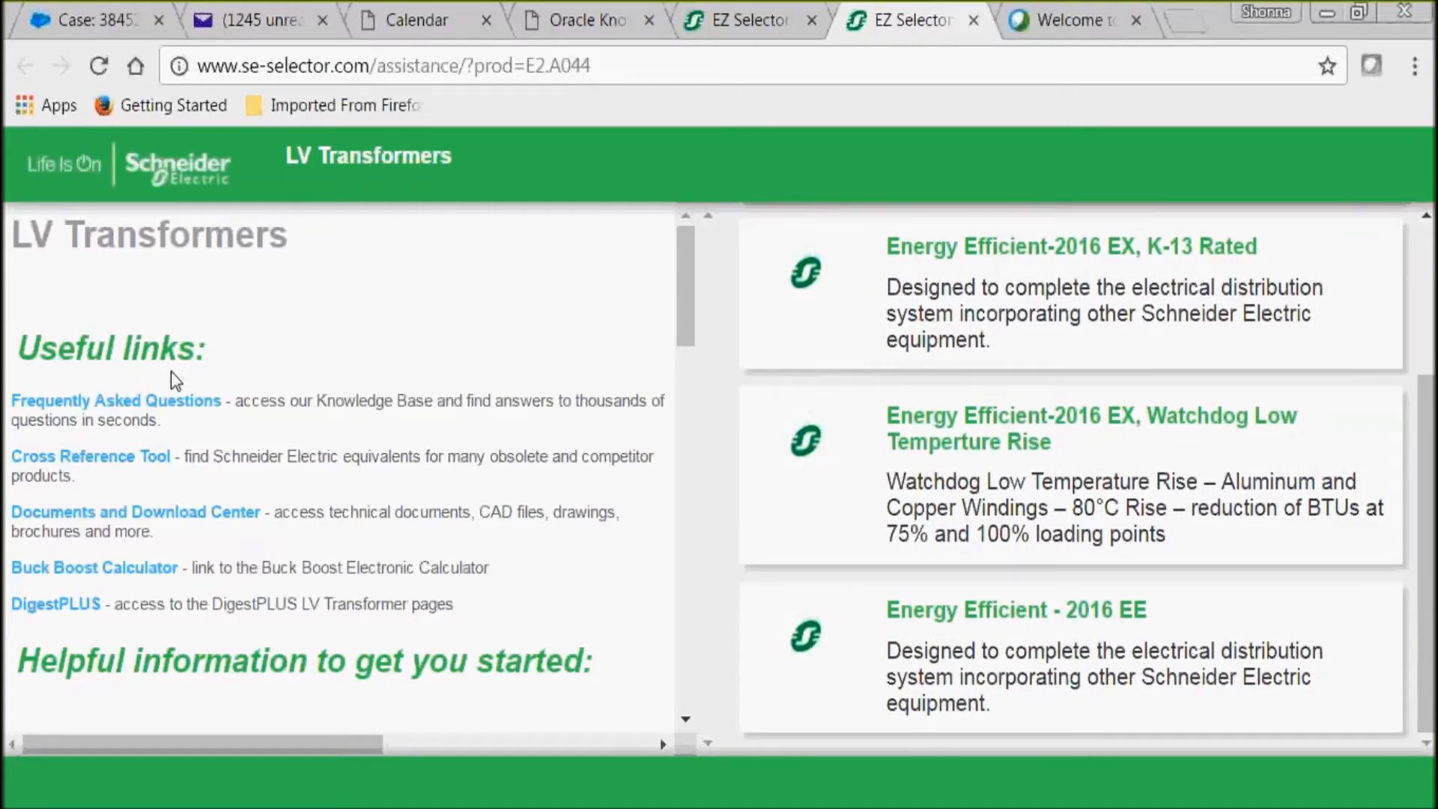
pyautogui.moveTo(151, 404)
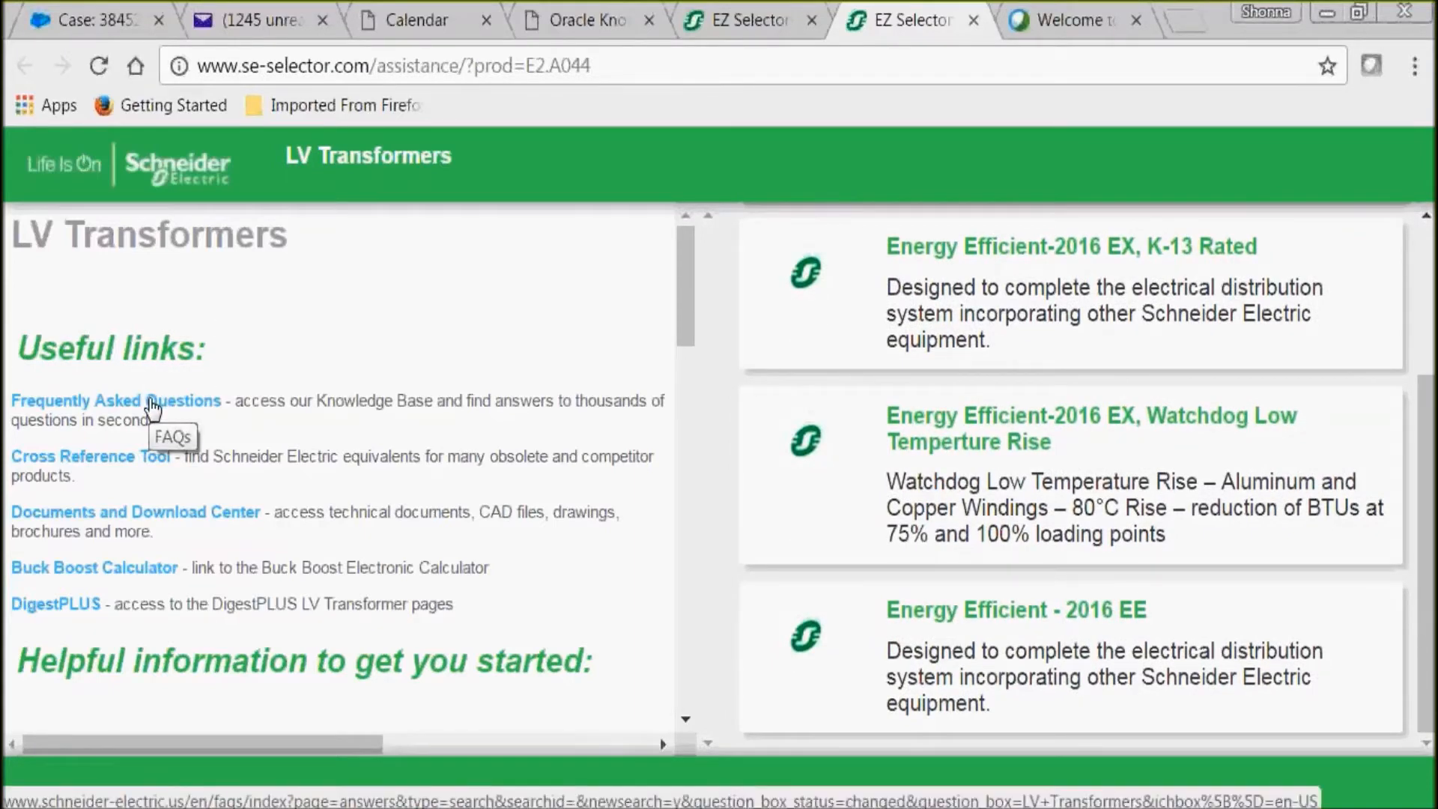
pyautogui.moveTo(126, 463)
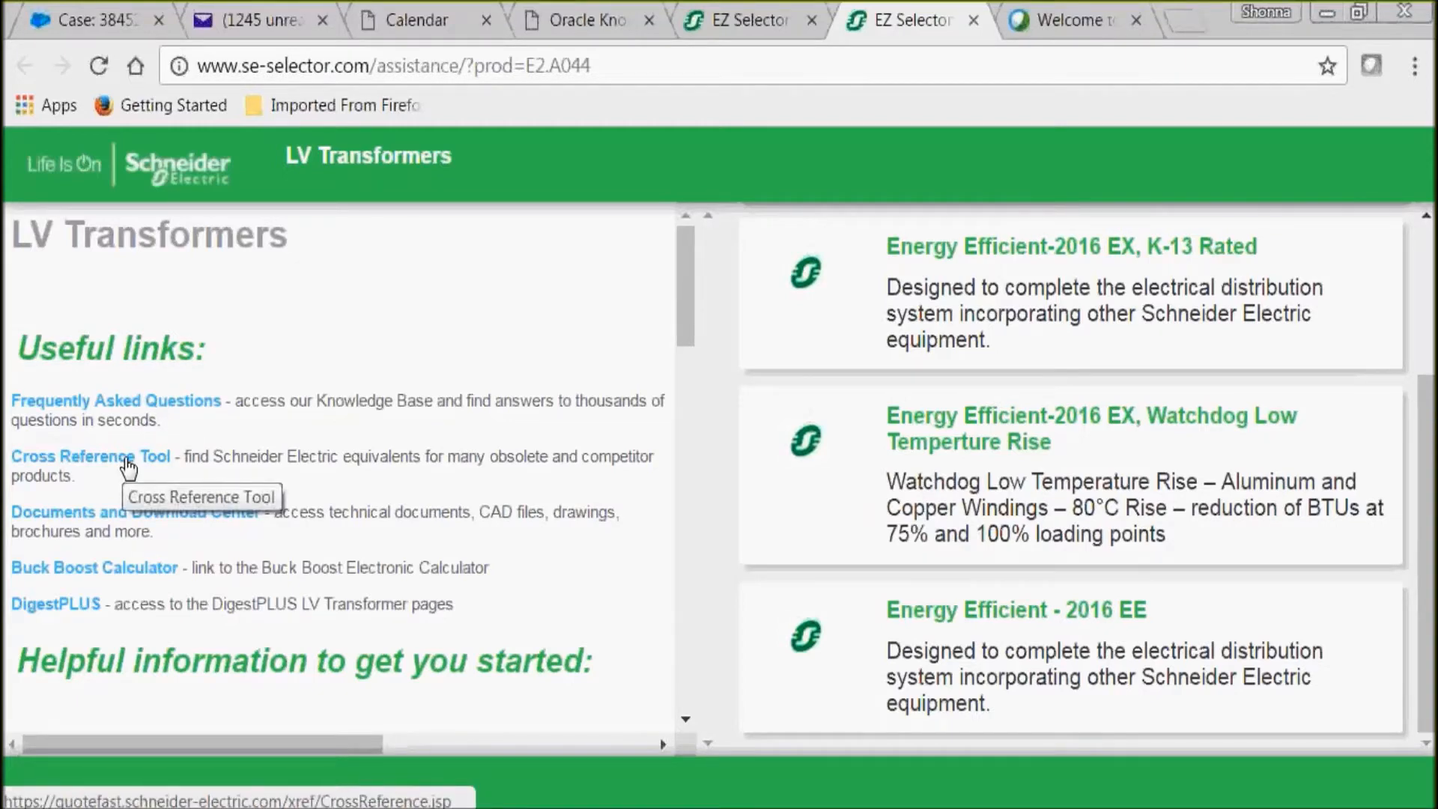
pyautogui.moveTo(115, 528)
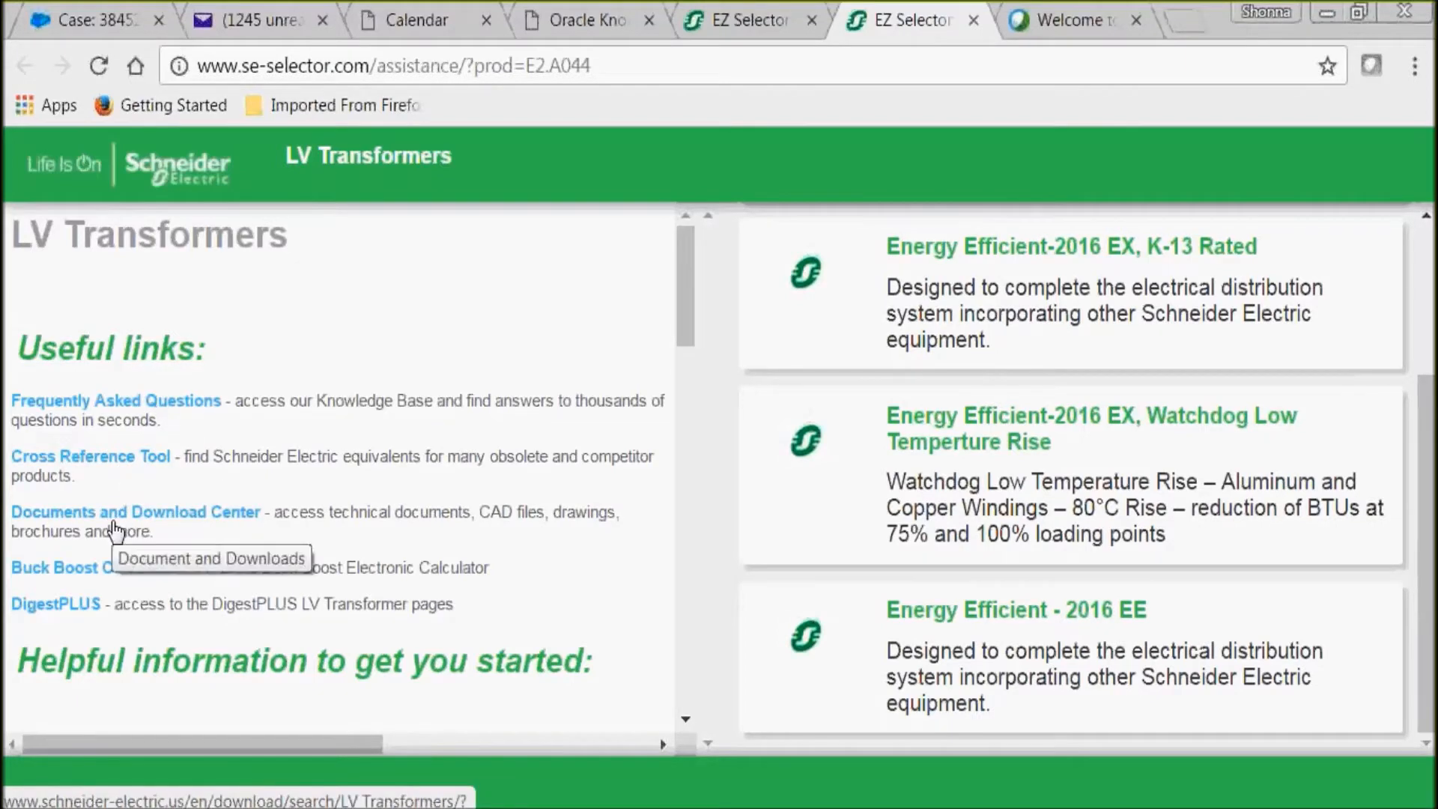
pyautogui.moveTo(89, 576)
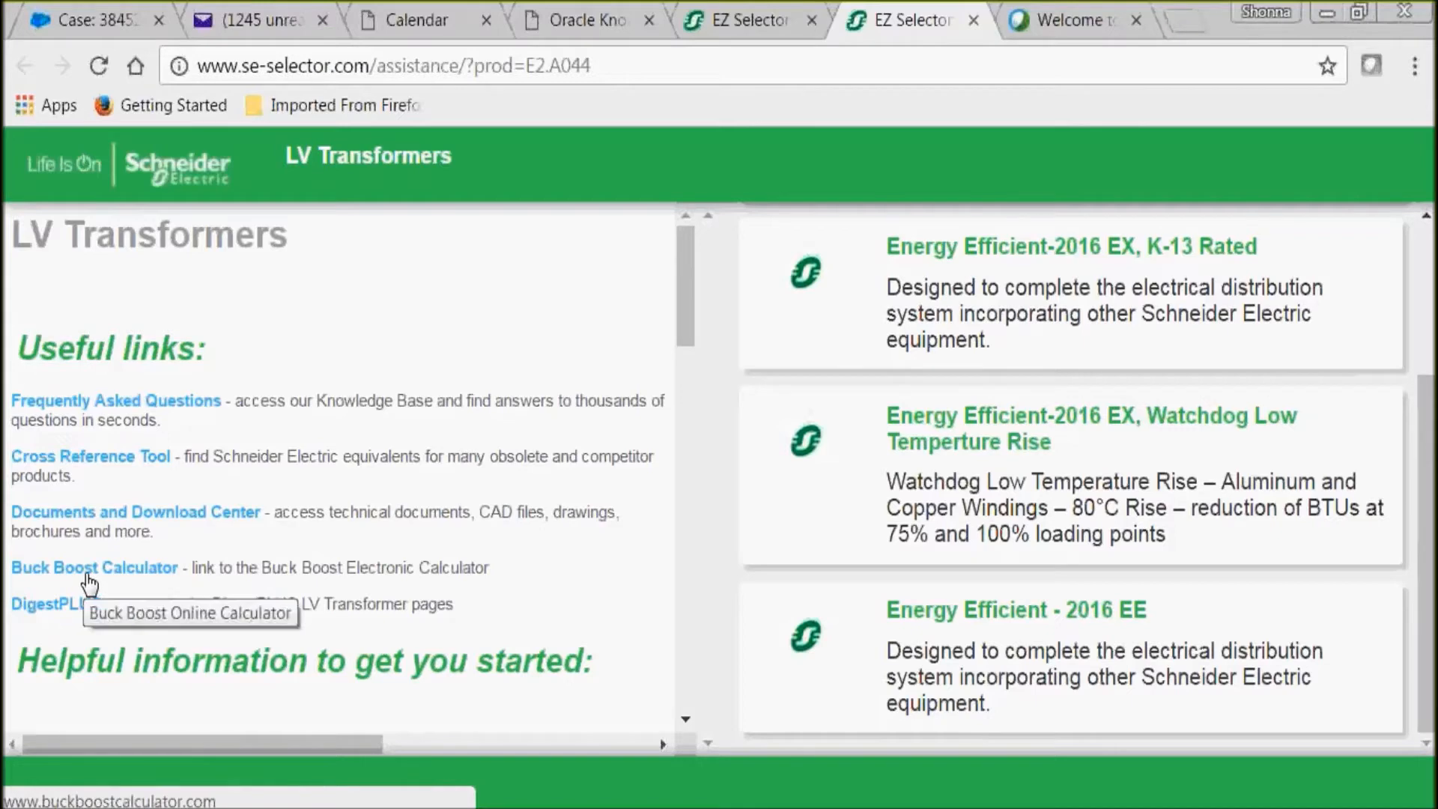
pyautogui.moveTo(54, 604)
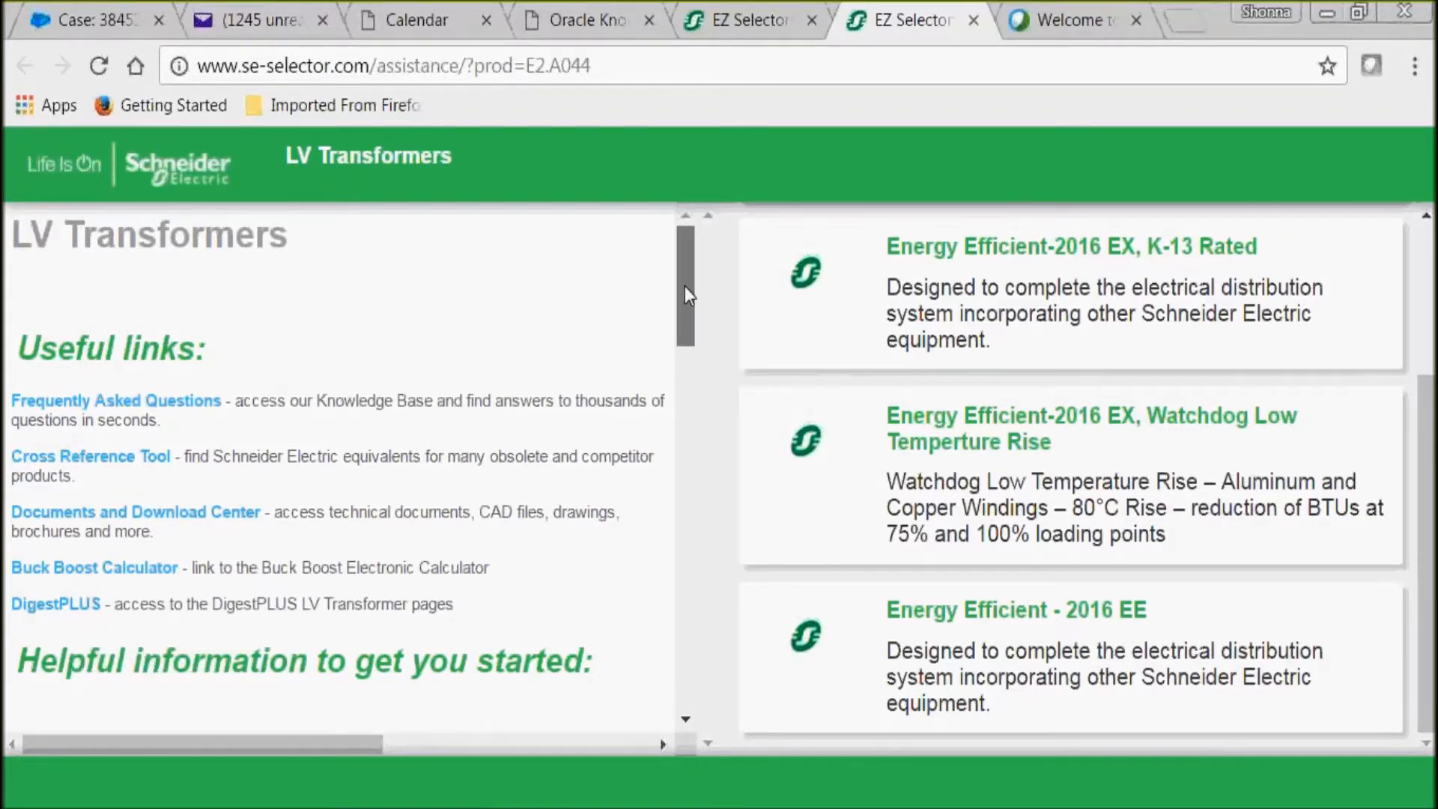
pyautogui.scroll(-3)
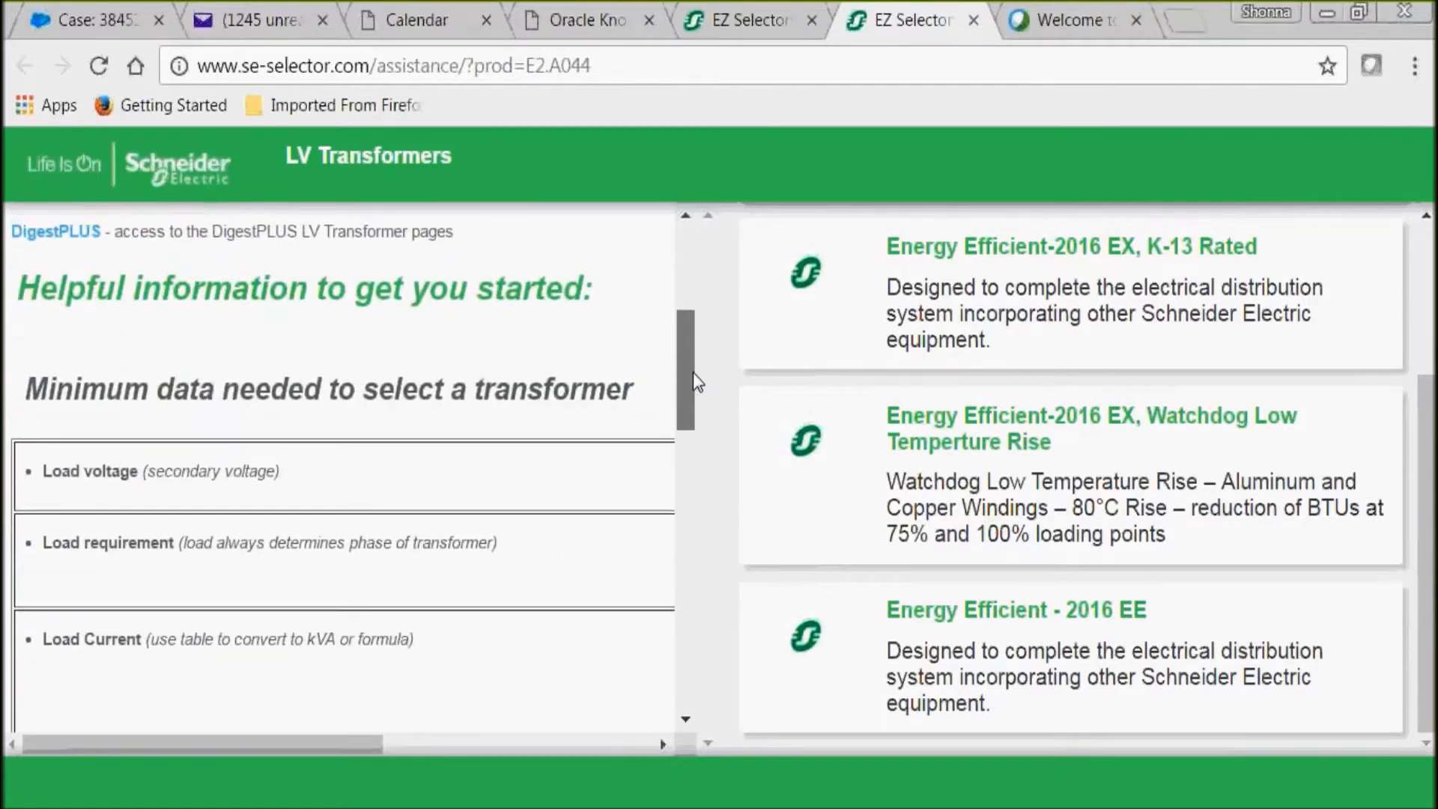
pyautogui.scroll(-3)
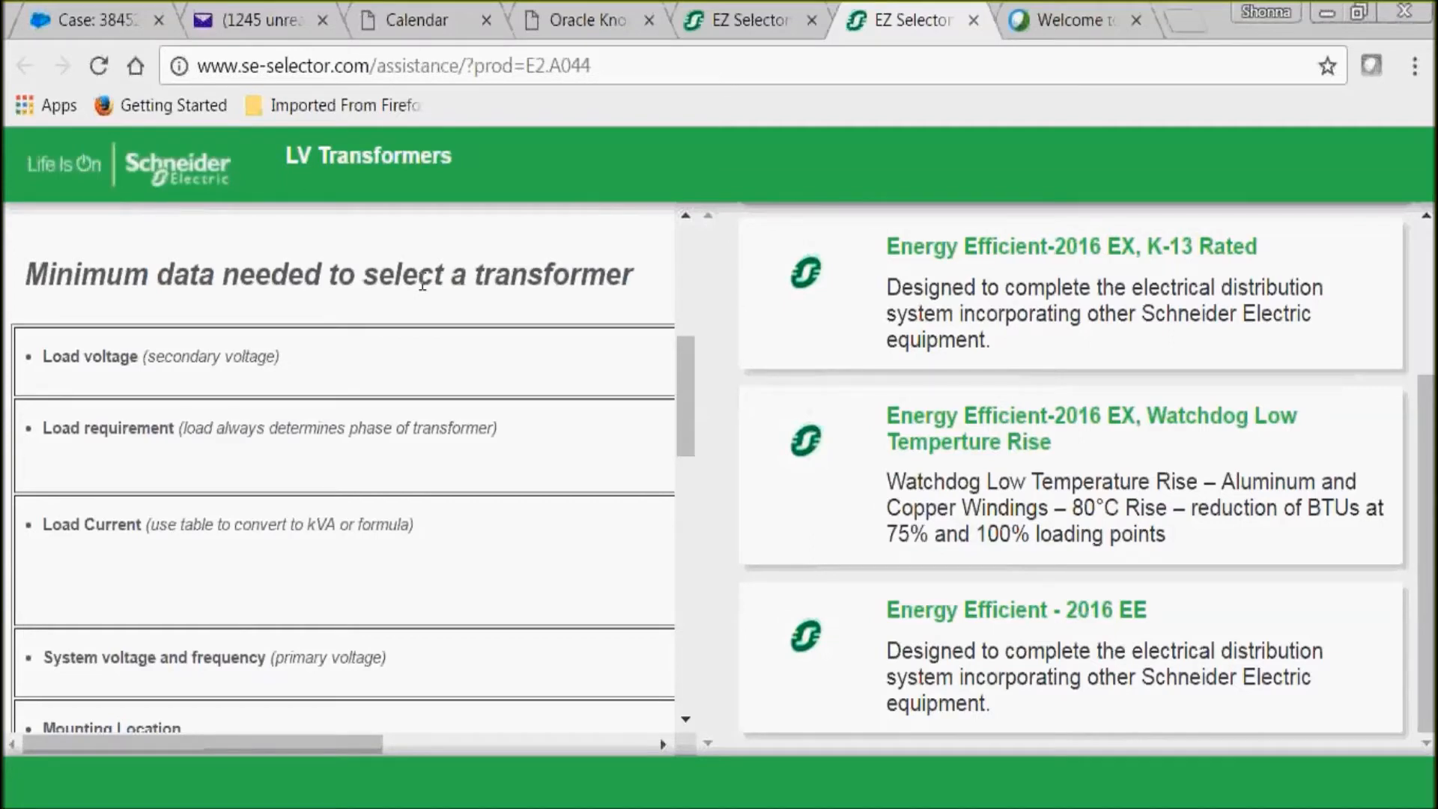
pyautogui.moveTo(438, 645)
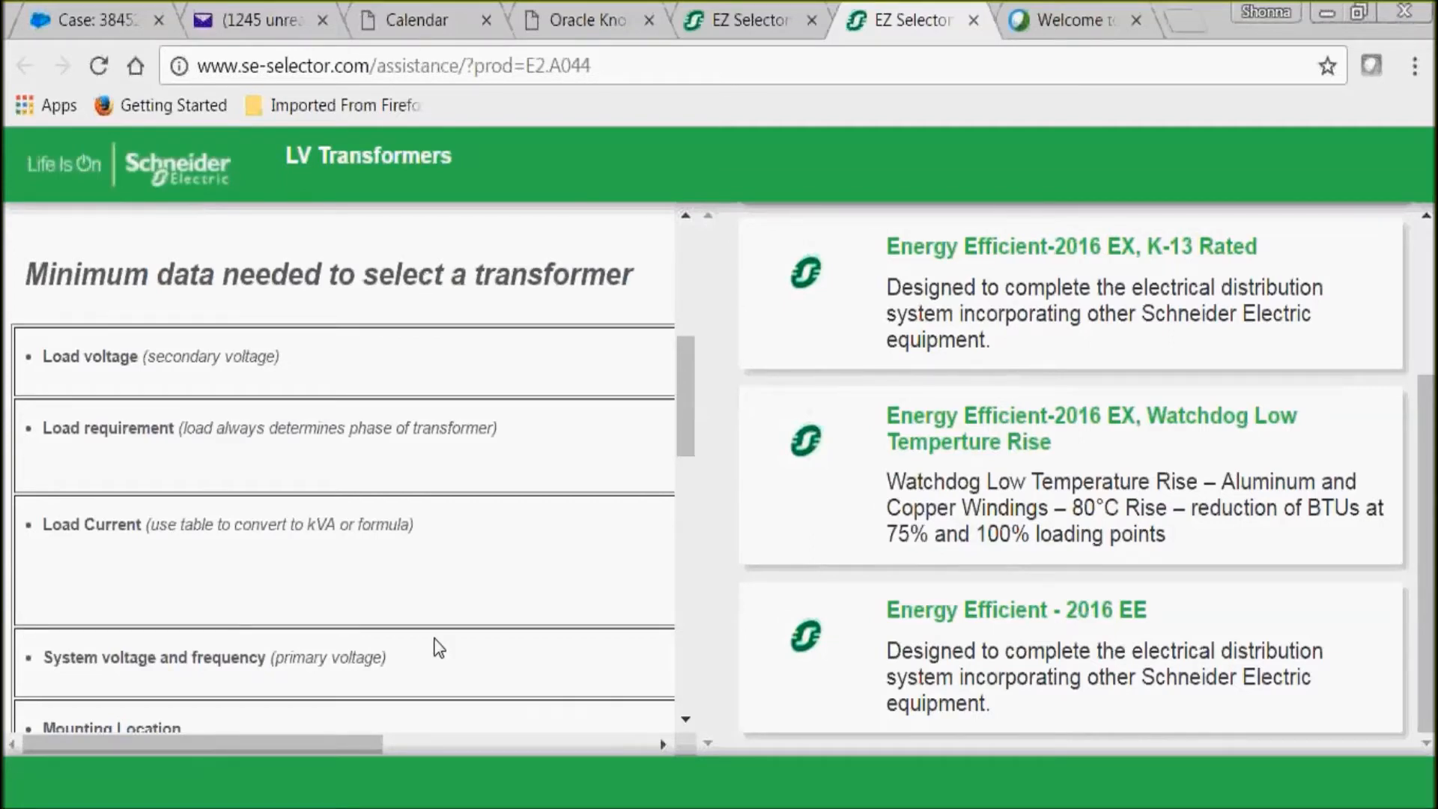
pyautogui.scroll(-3)
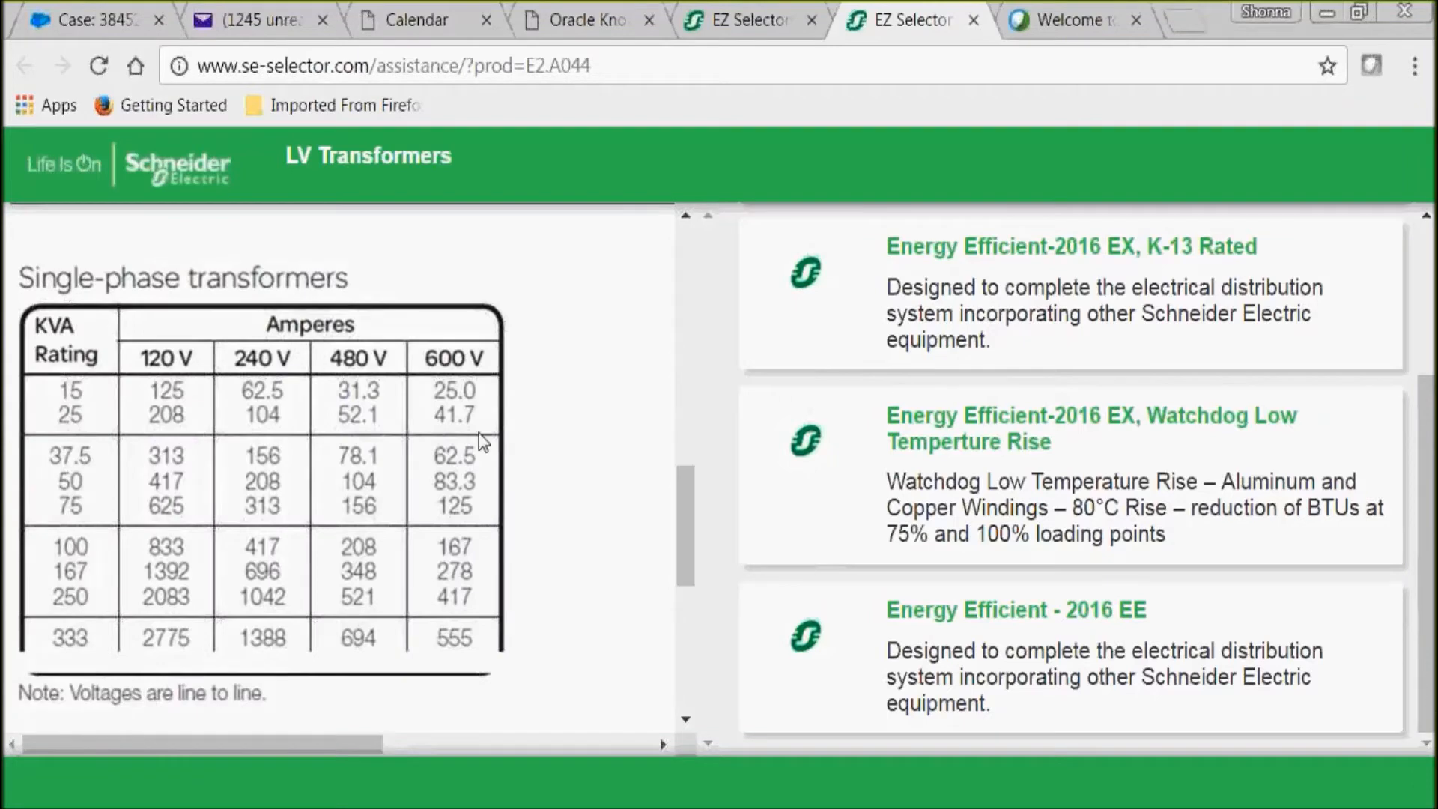
pyautogui.moveTo(66, 412)
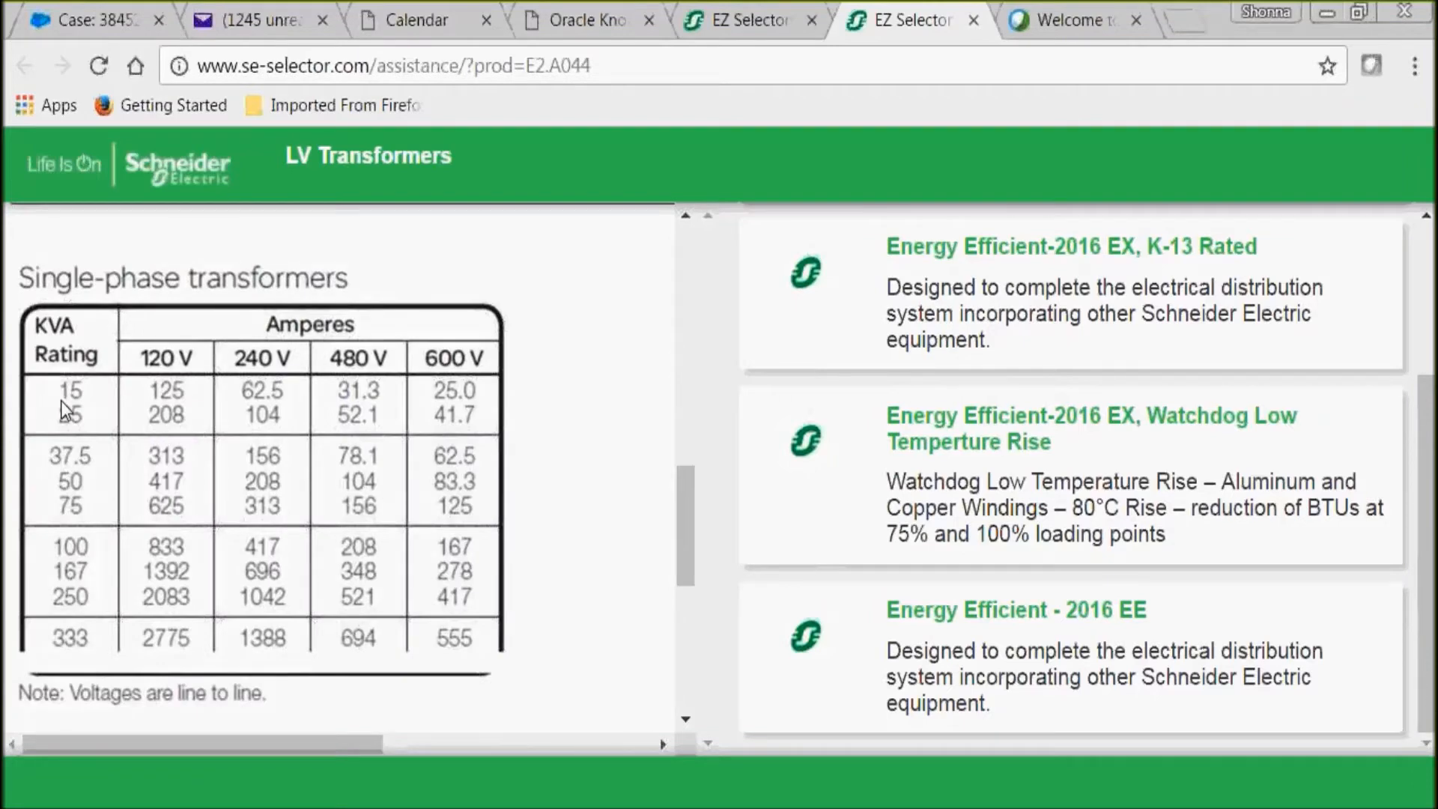
pyautogui.moveTo(222, 364)
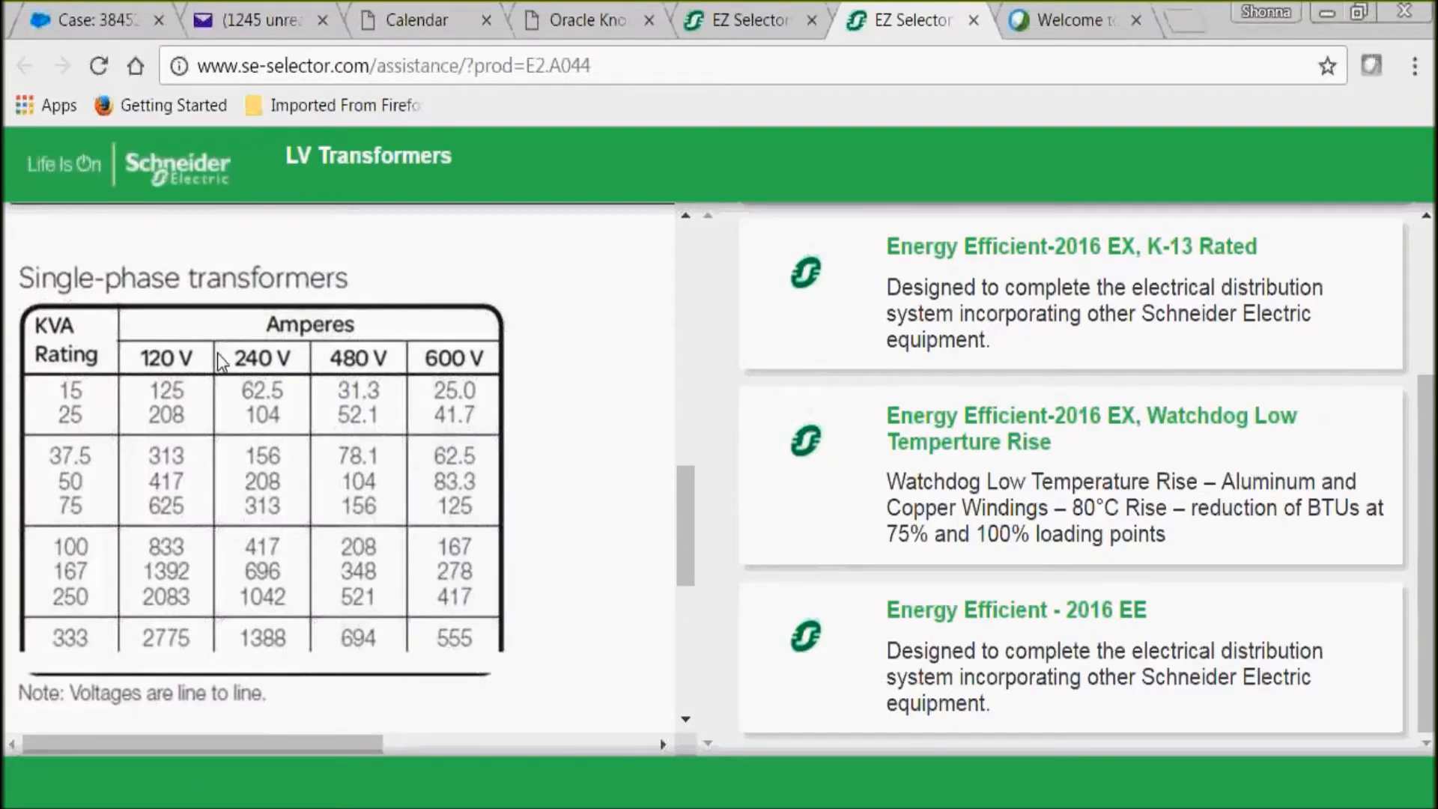
pyautogui.moveTo(371, 360)
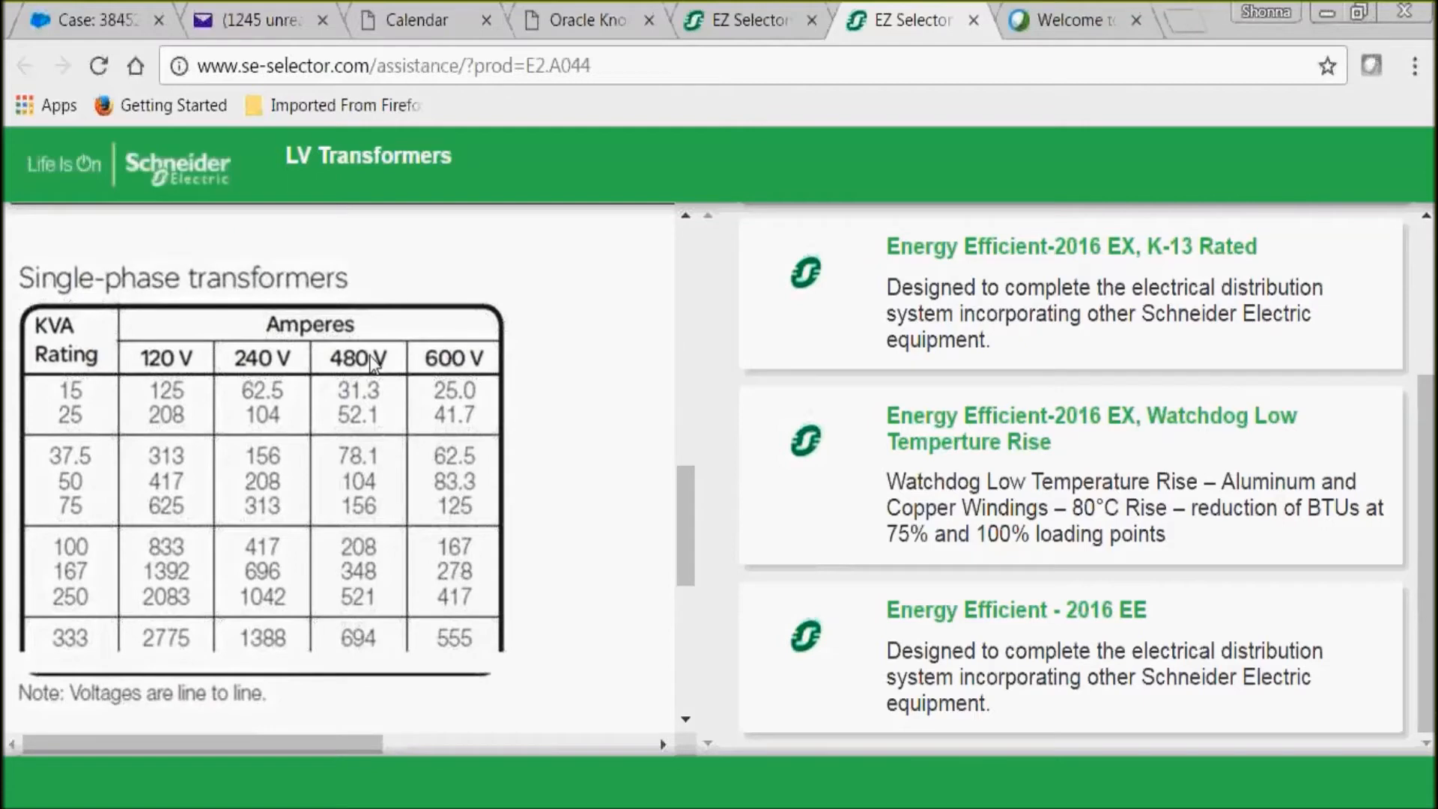
pyautogui.scroll(-3)
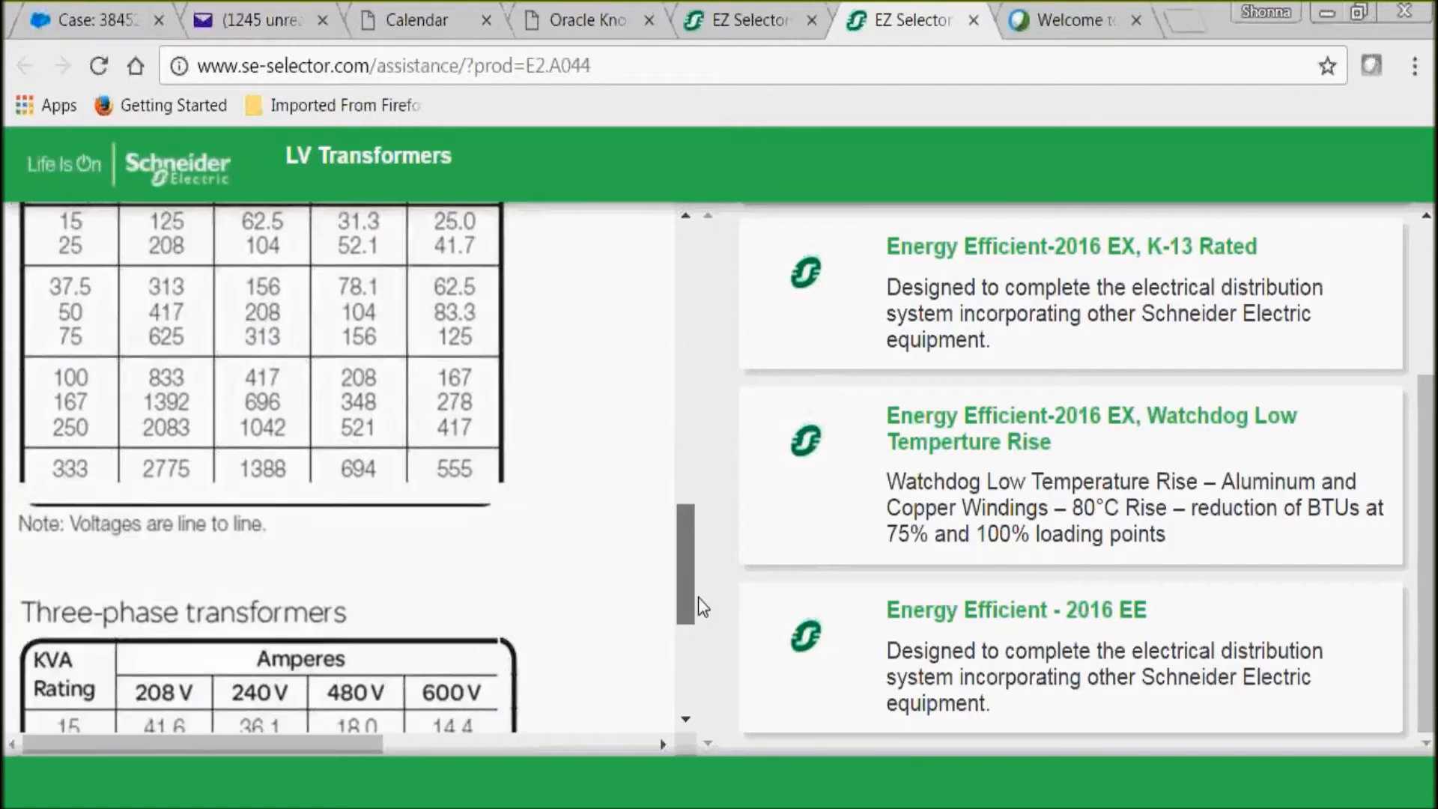
pyautogui.scroll(-3)
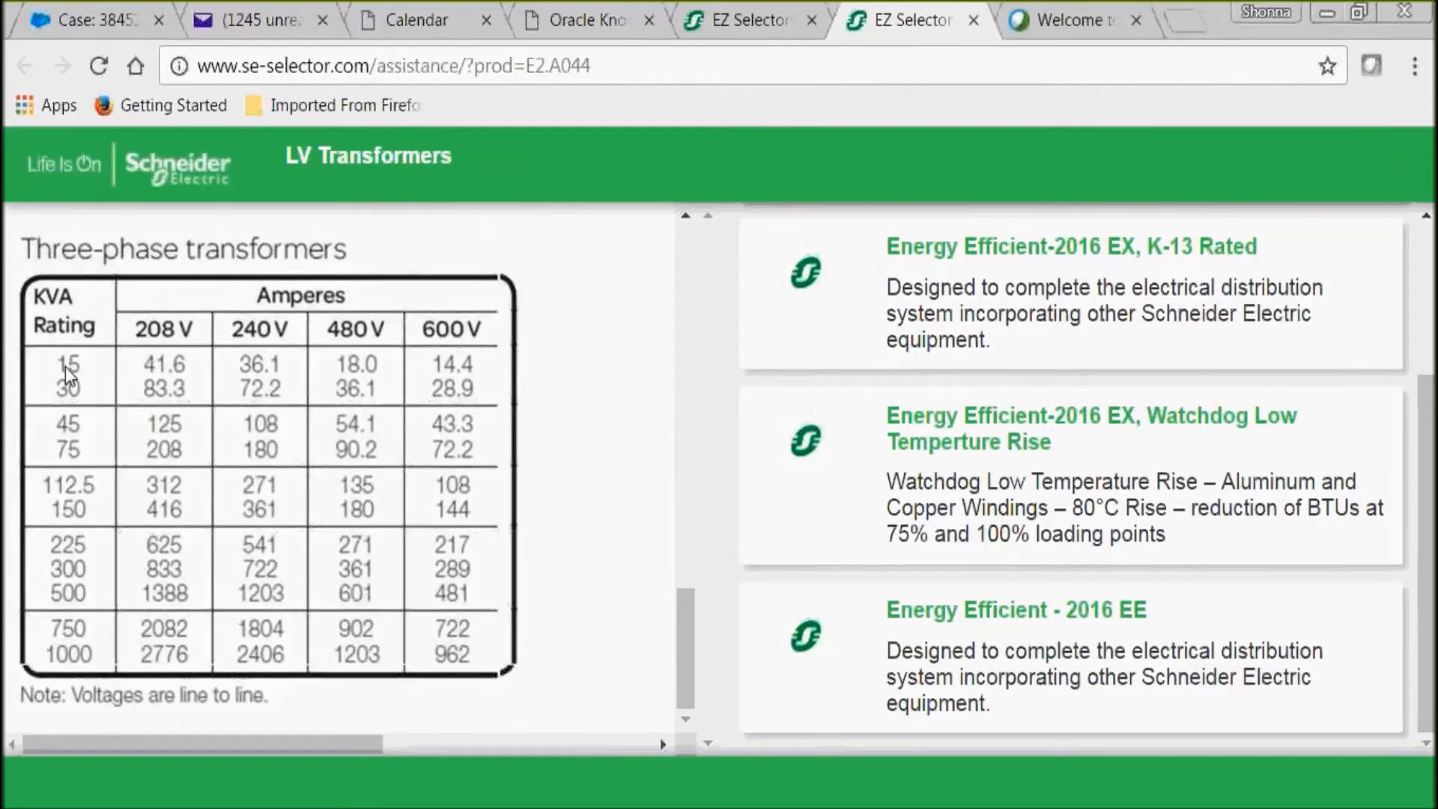
pyautogui.moveTo(498, 385)
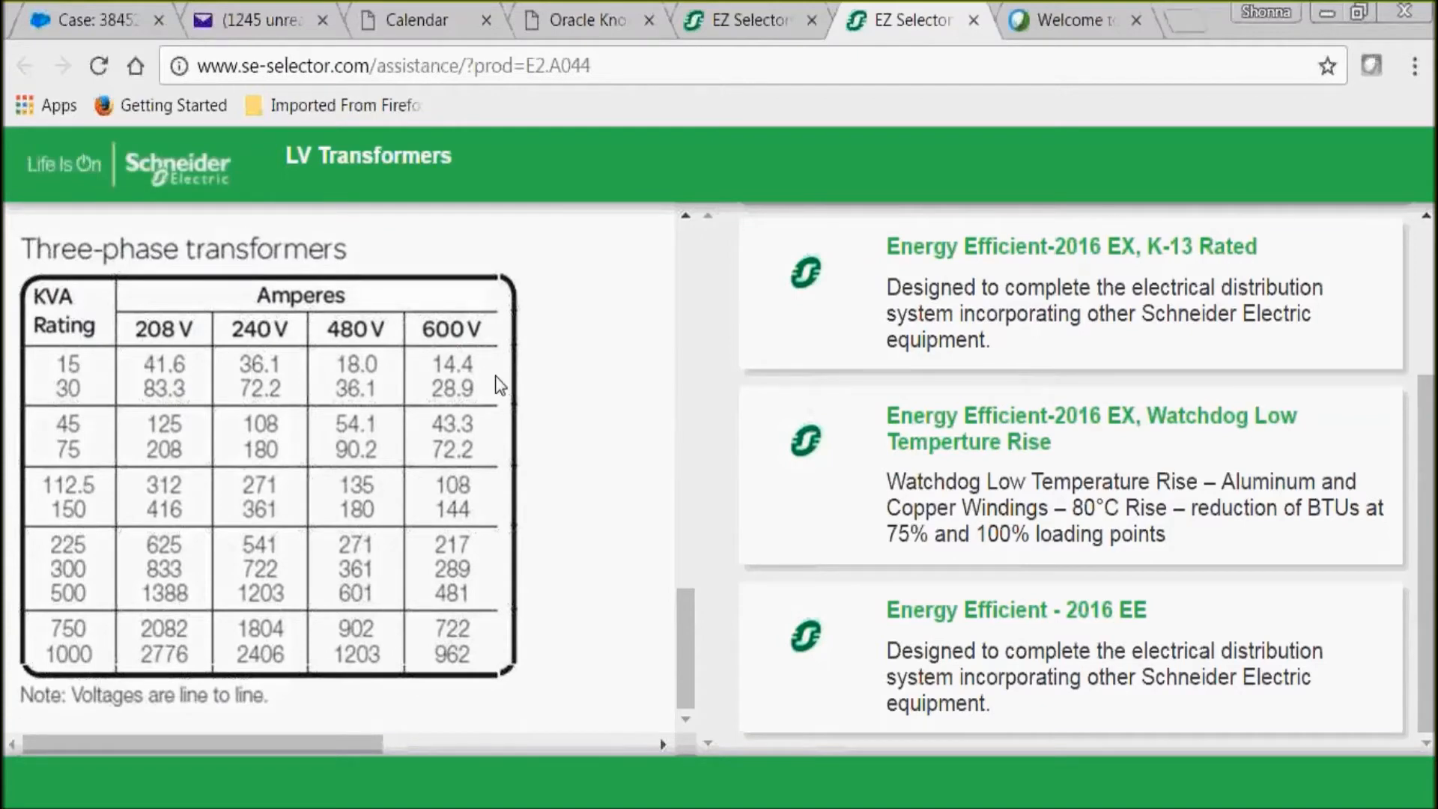
pyautogui.moveTo(588, 404)
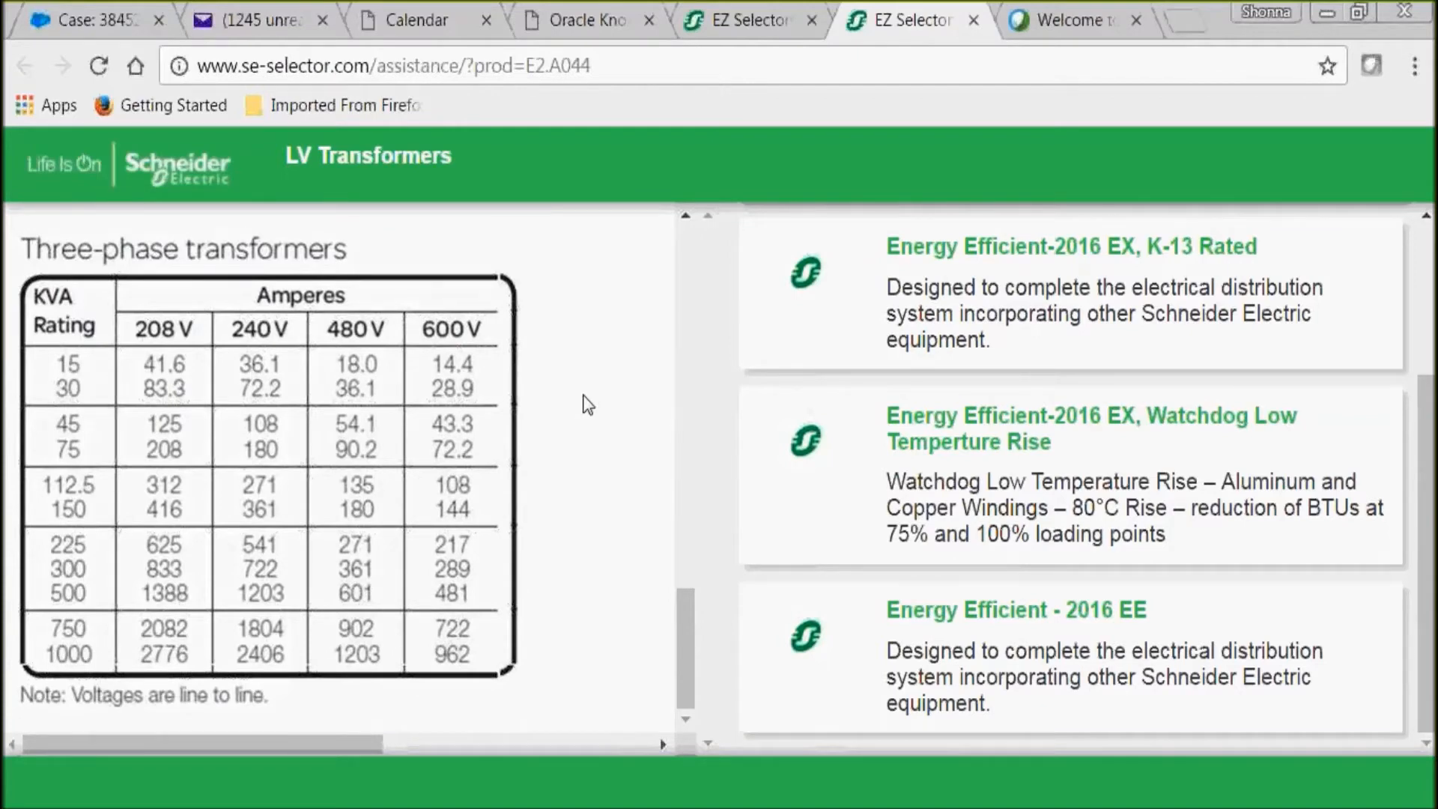
pyautogui.scroll(3)
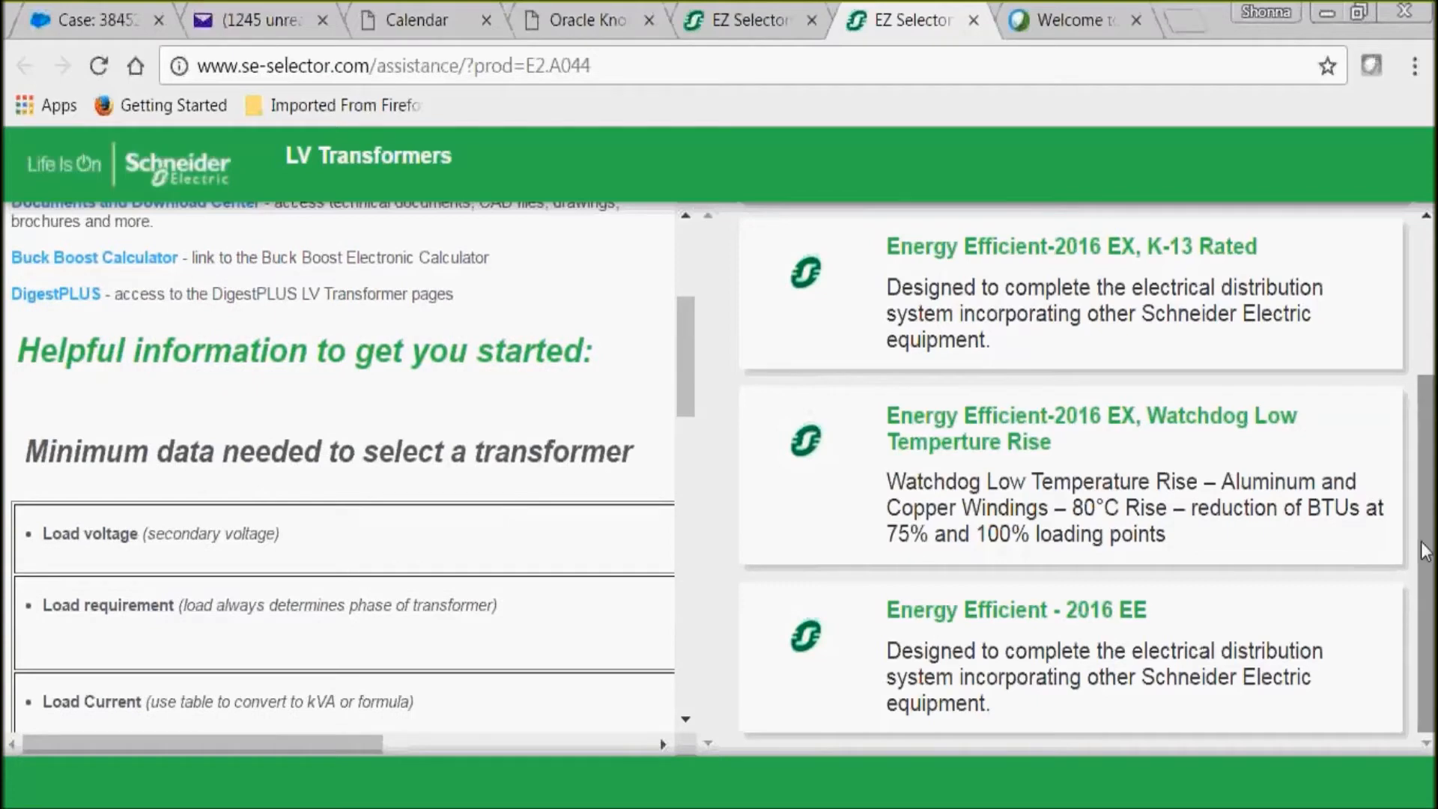
pyautogui.scroll(3)
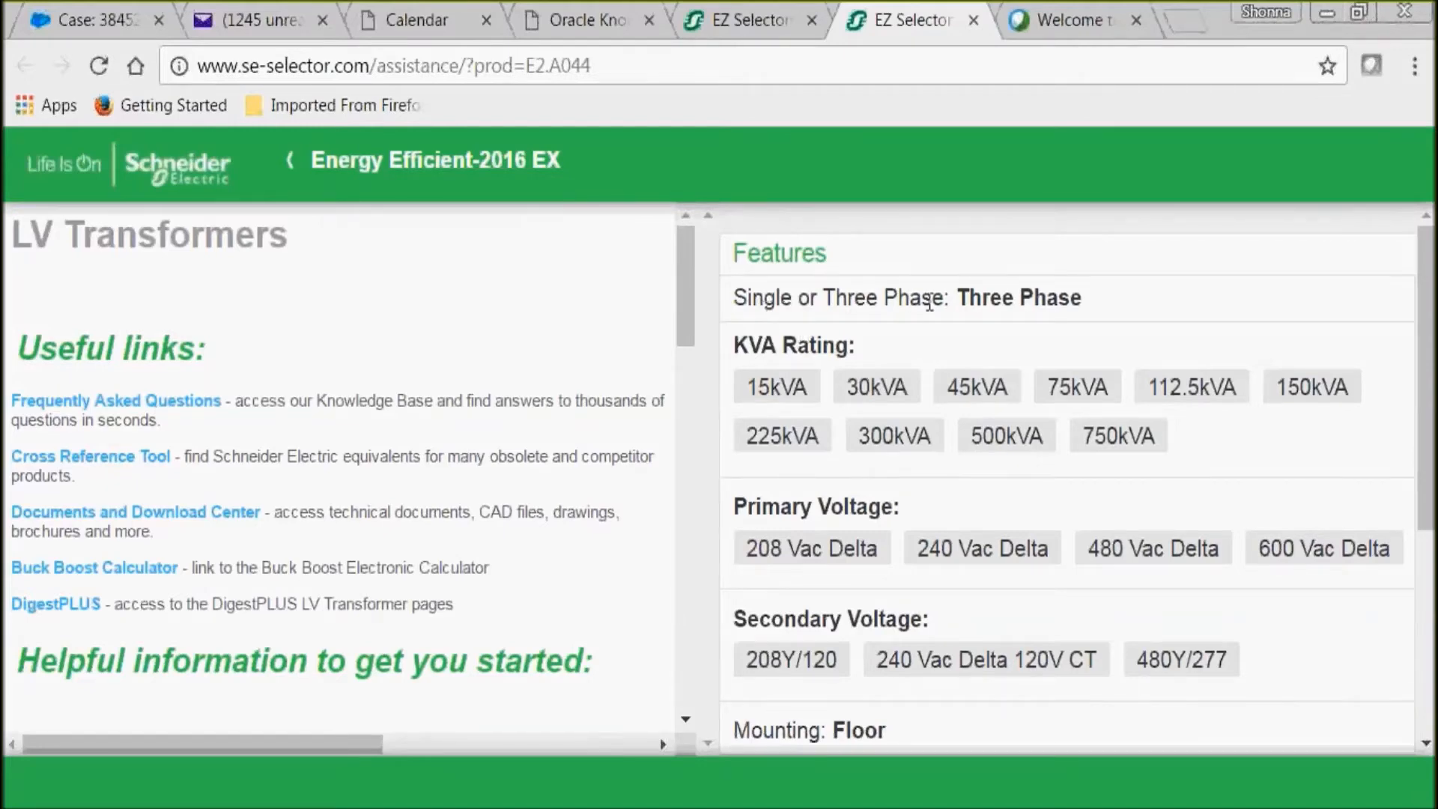
pyautogui.moveTo(1000, 291)
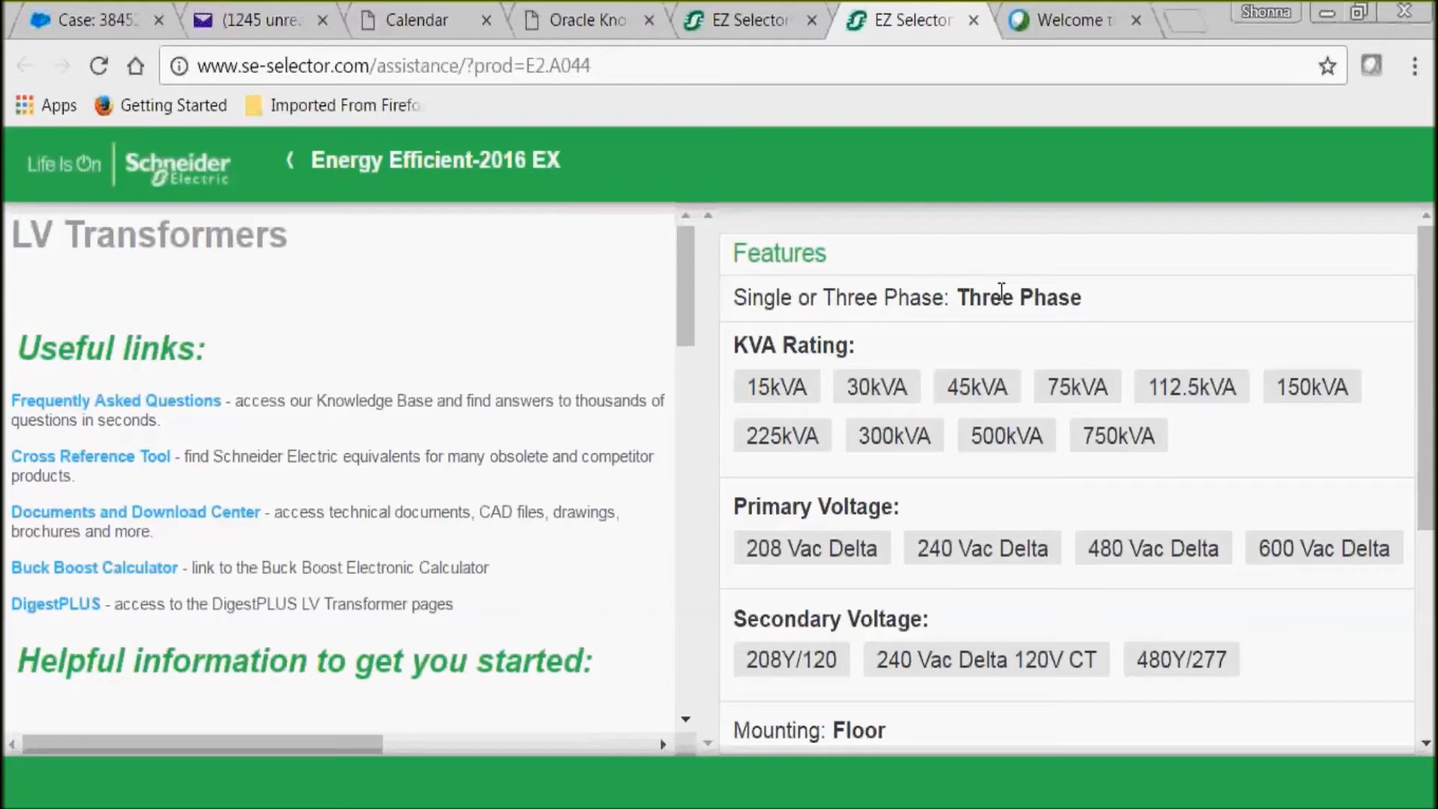
pyautogui.moveTo(1154, 305)
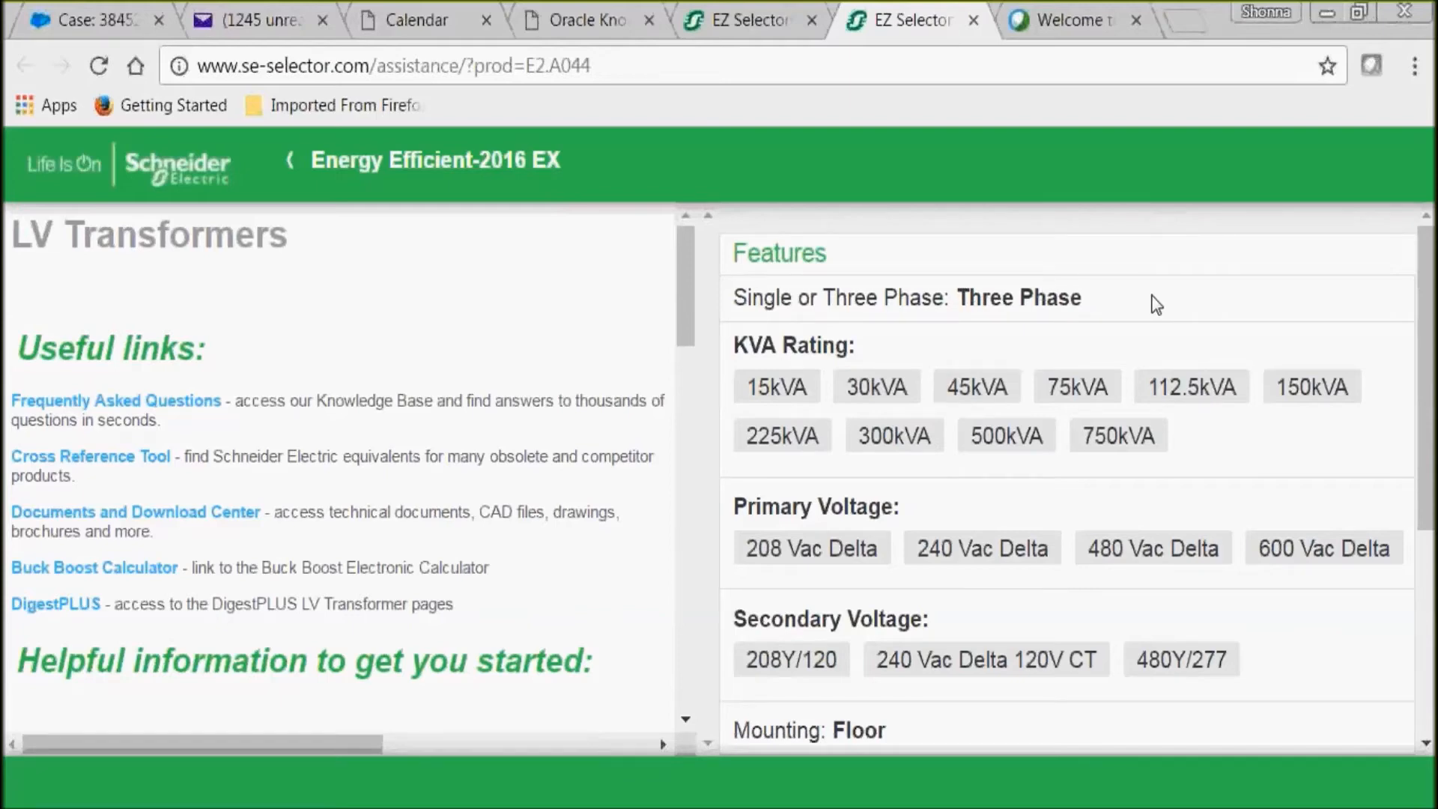
# Step: Choose 75kVA as the transformer rating, reselecting it after editing the kVA options
pyautogui.click(1077, 385)
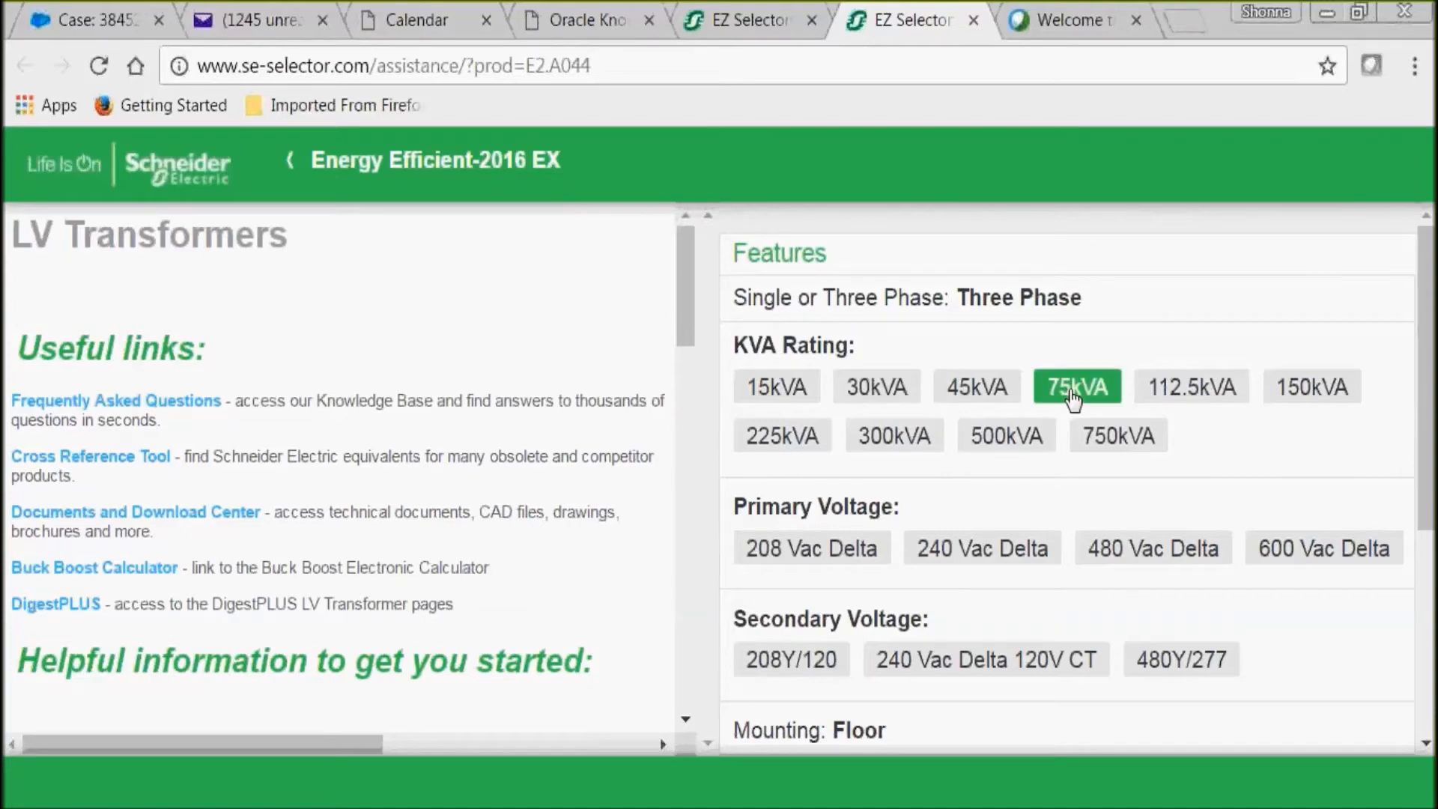
pyautogui.click(1078, 387)
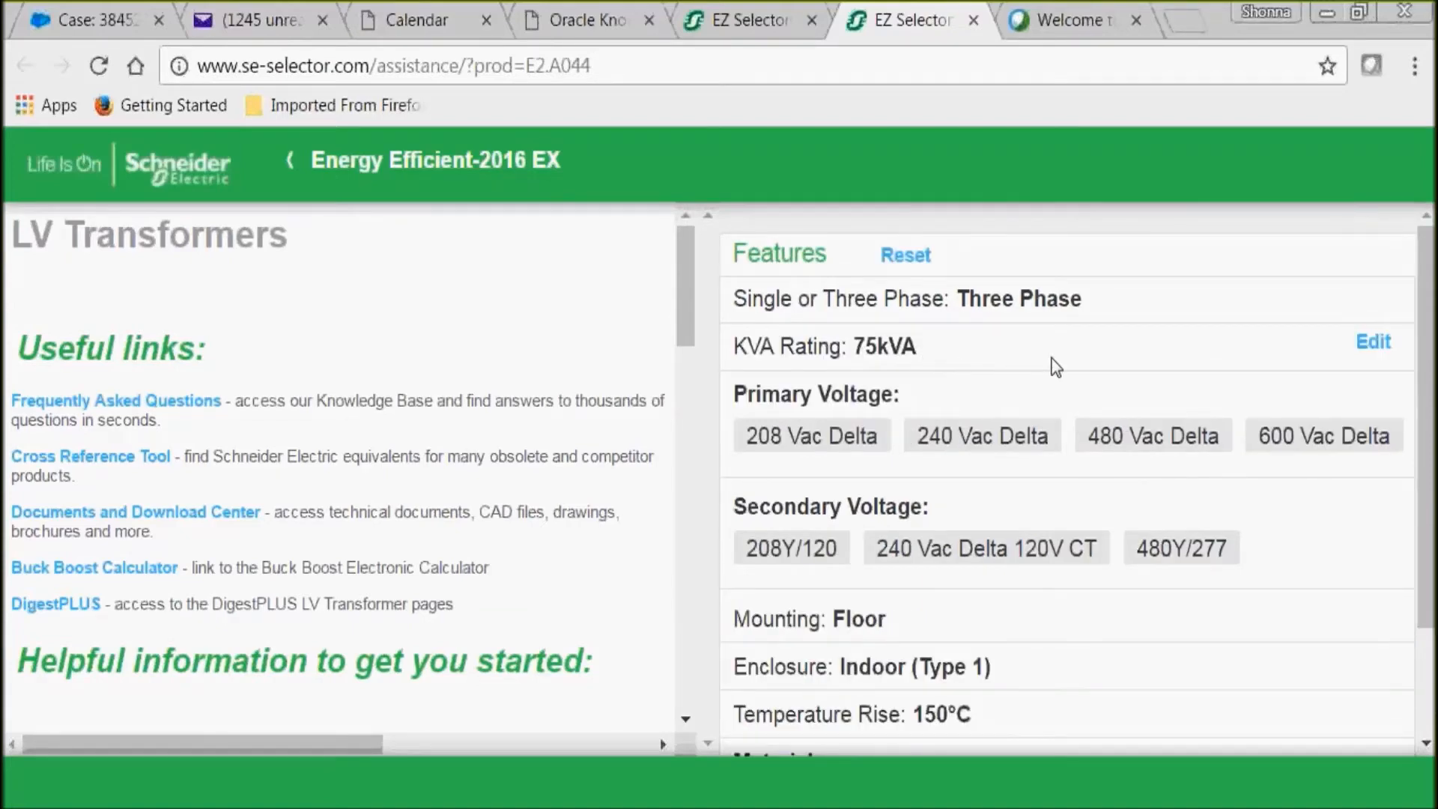
pyautogui.moveTo(1379, 356)
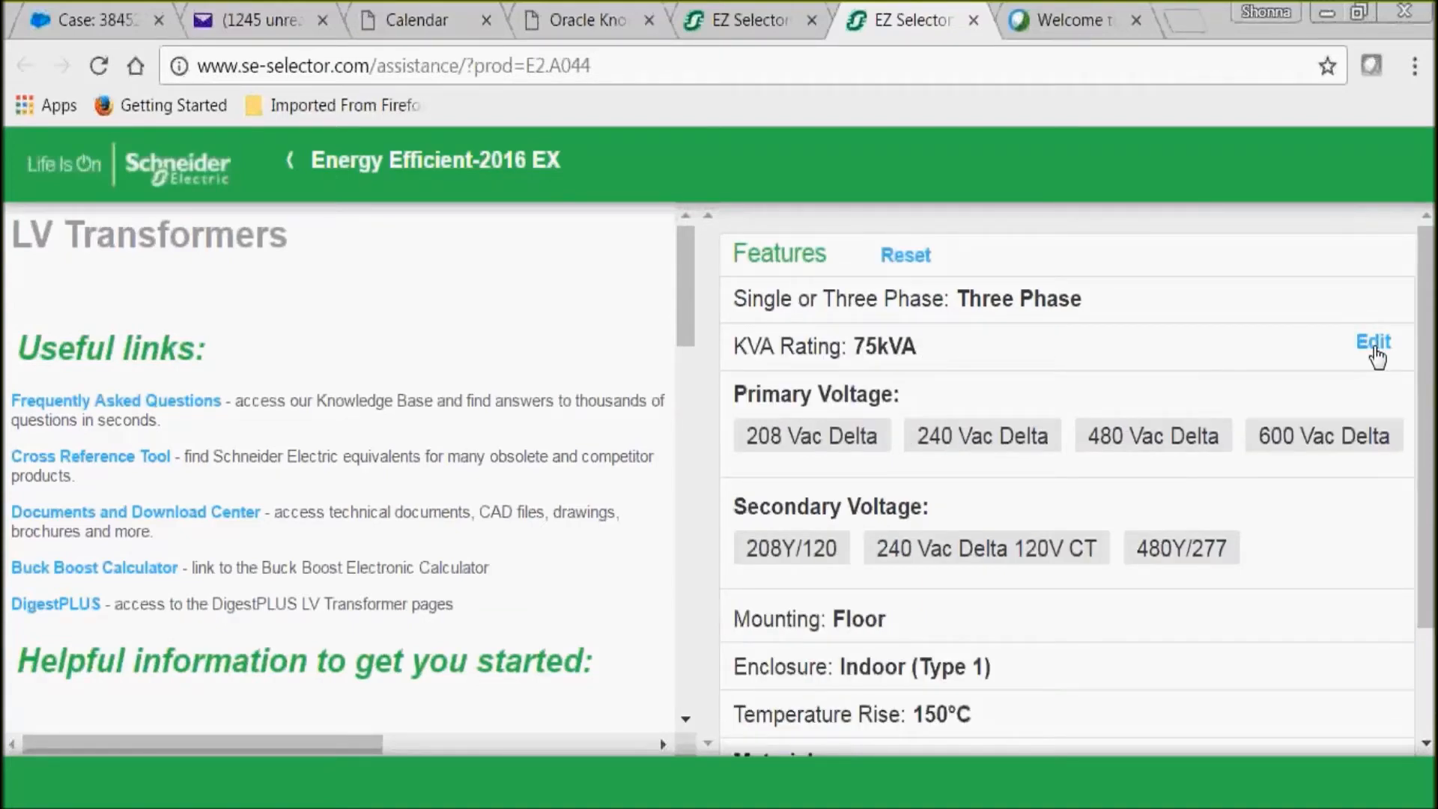
pyautogui.click(1373, 343)
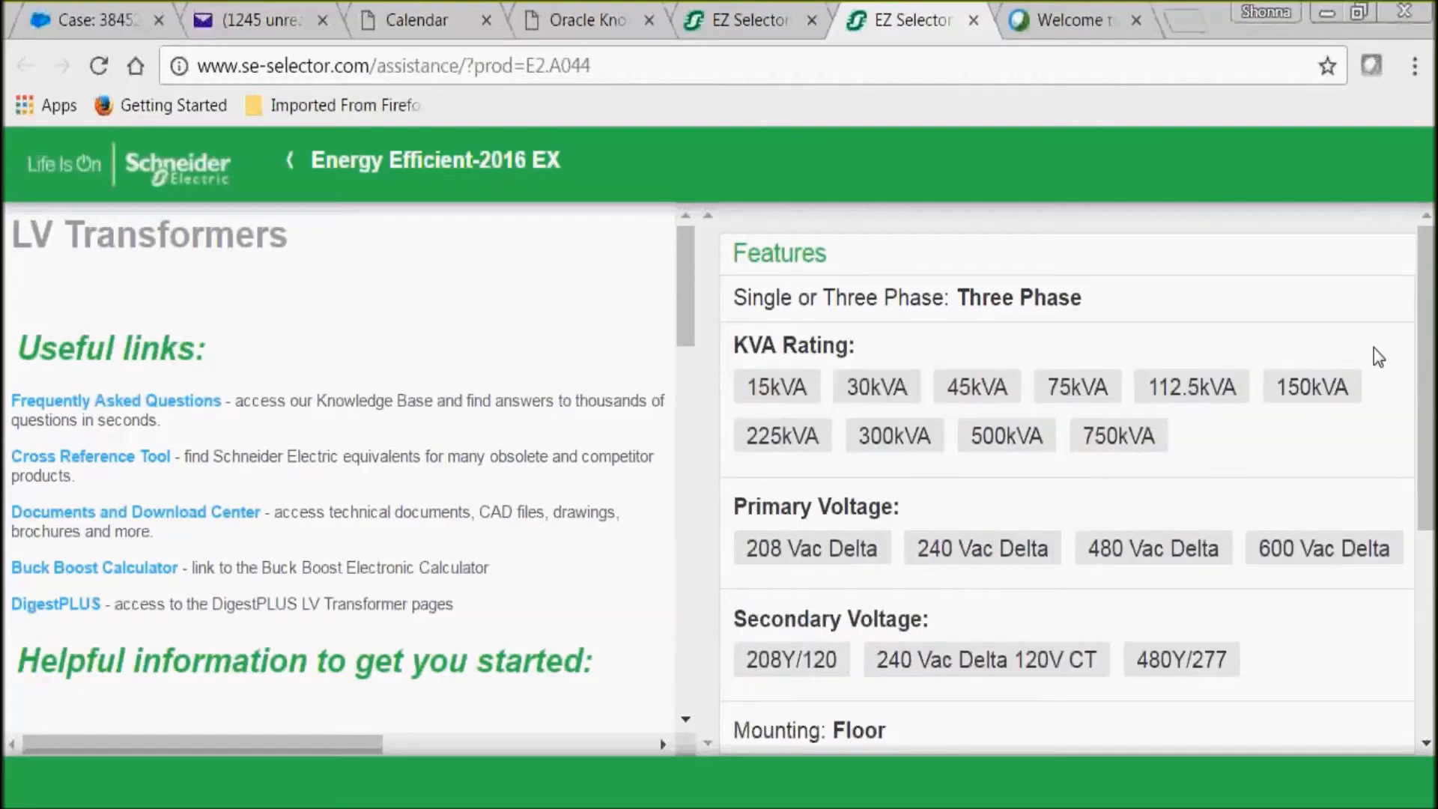
pyautogui.click(1077, 385)
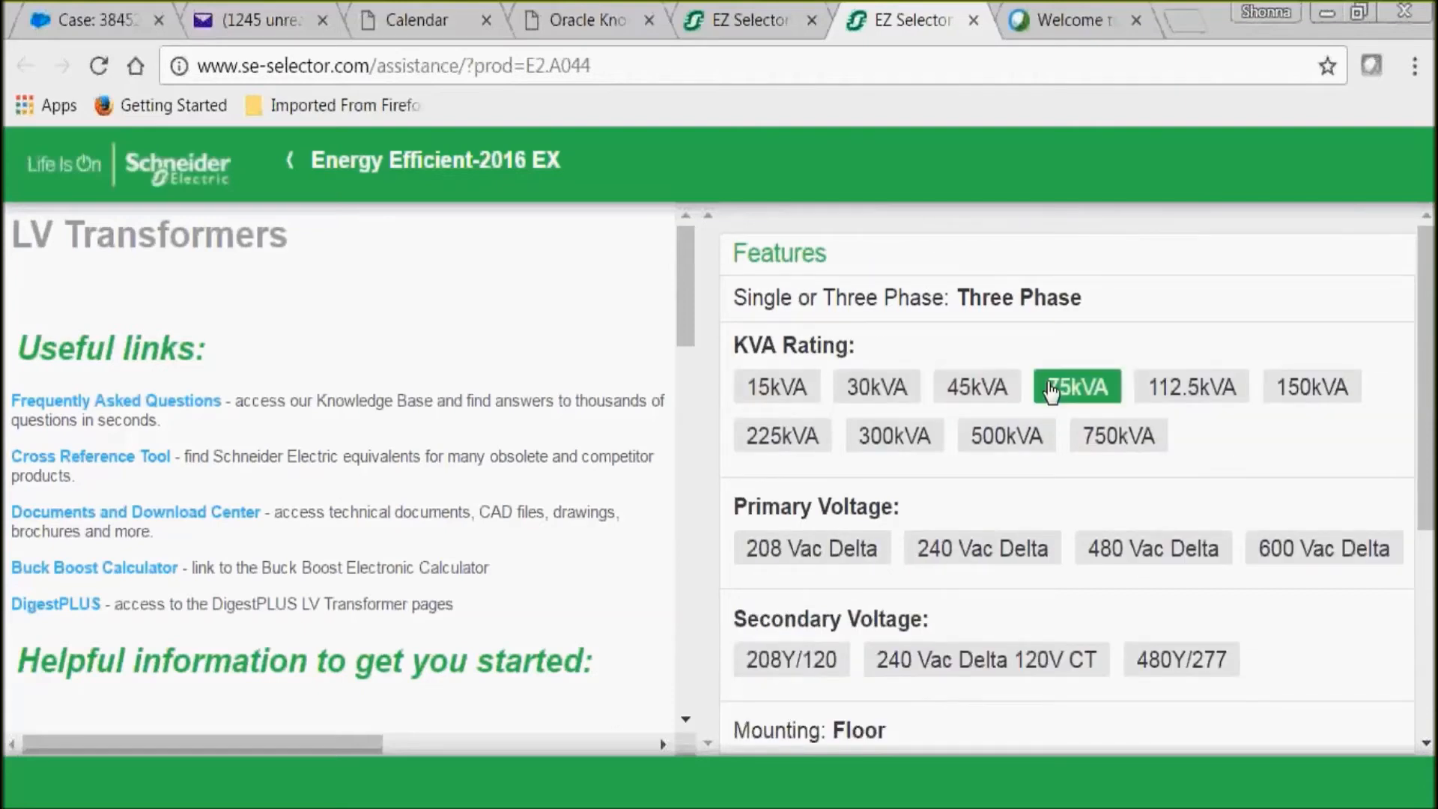
pyautogui.click(1077, 387)
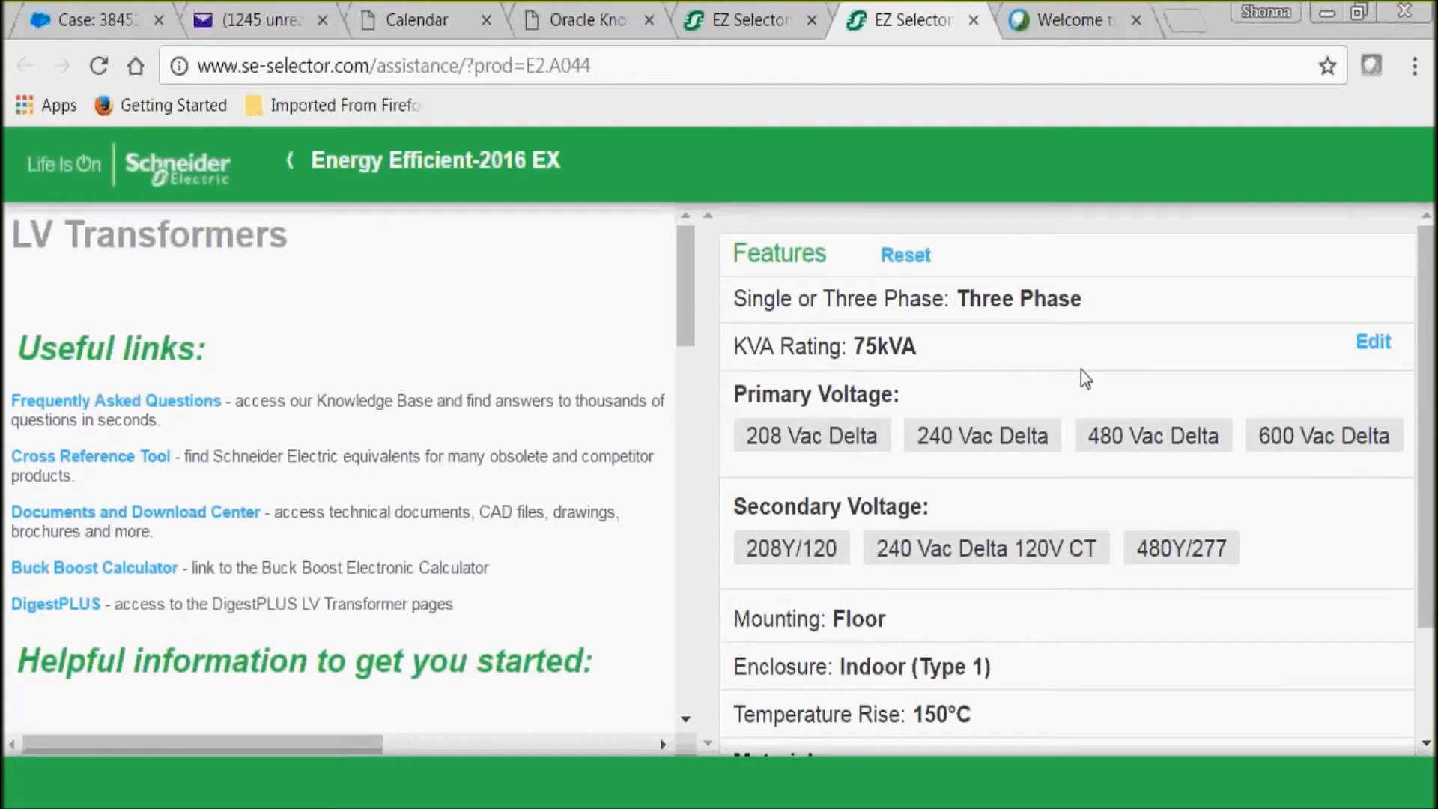
# Step: Select 480 Vac Delta primary and 480Y/277 secondary voltage
pyautogui.click(1152, 435)
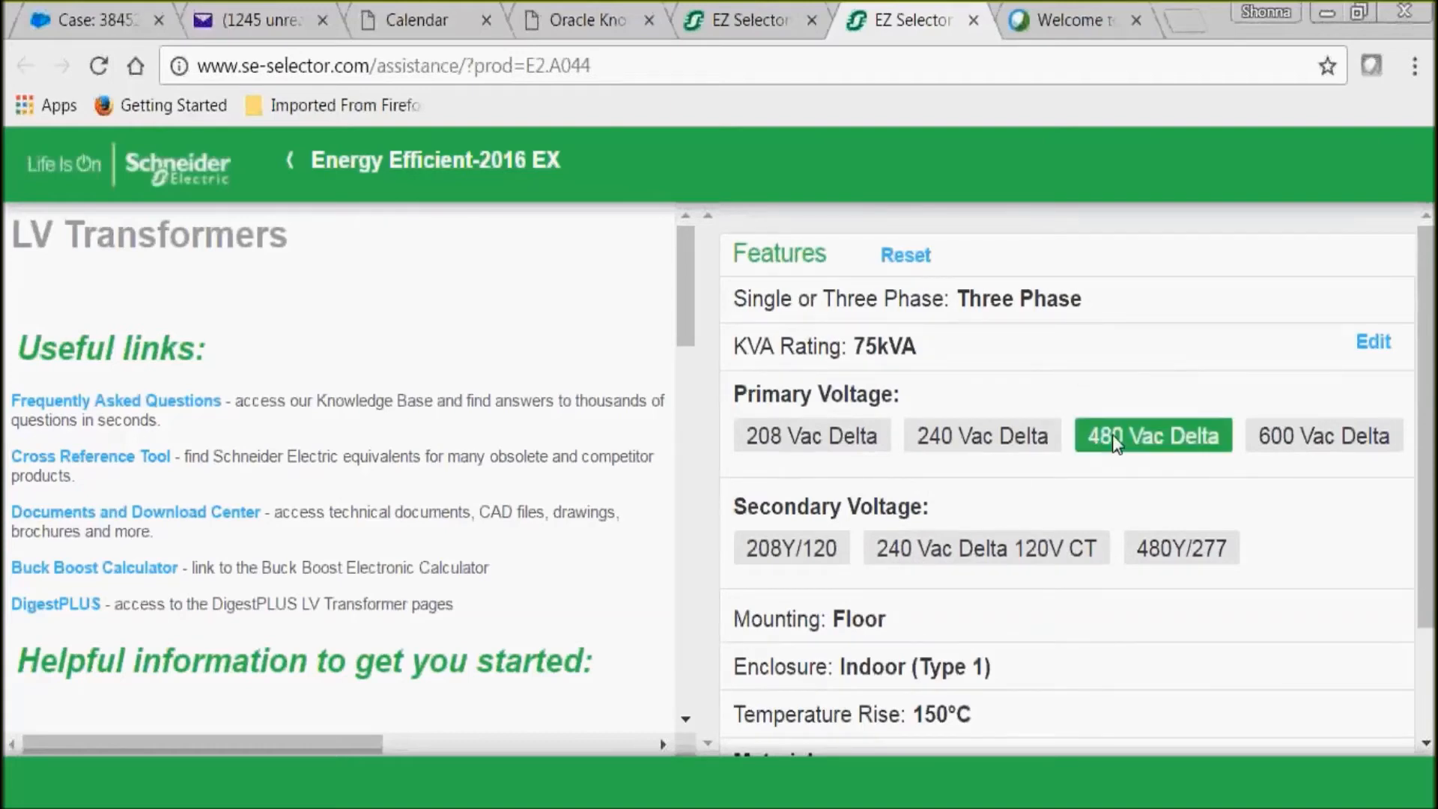
pyautogui.click(1153, 435)
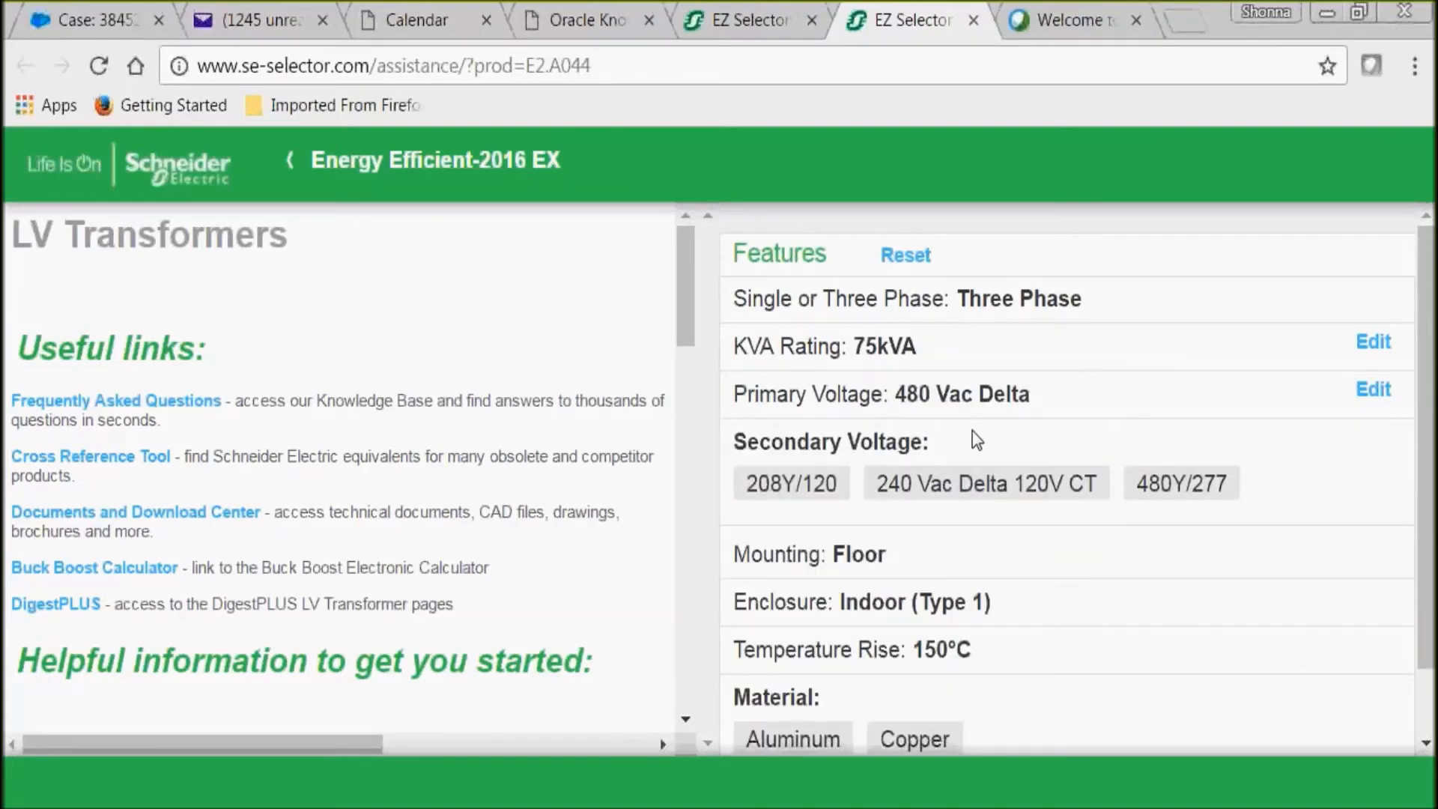
pyautogui.click(1182, 483)
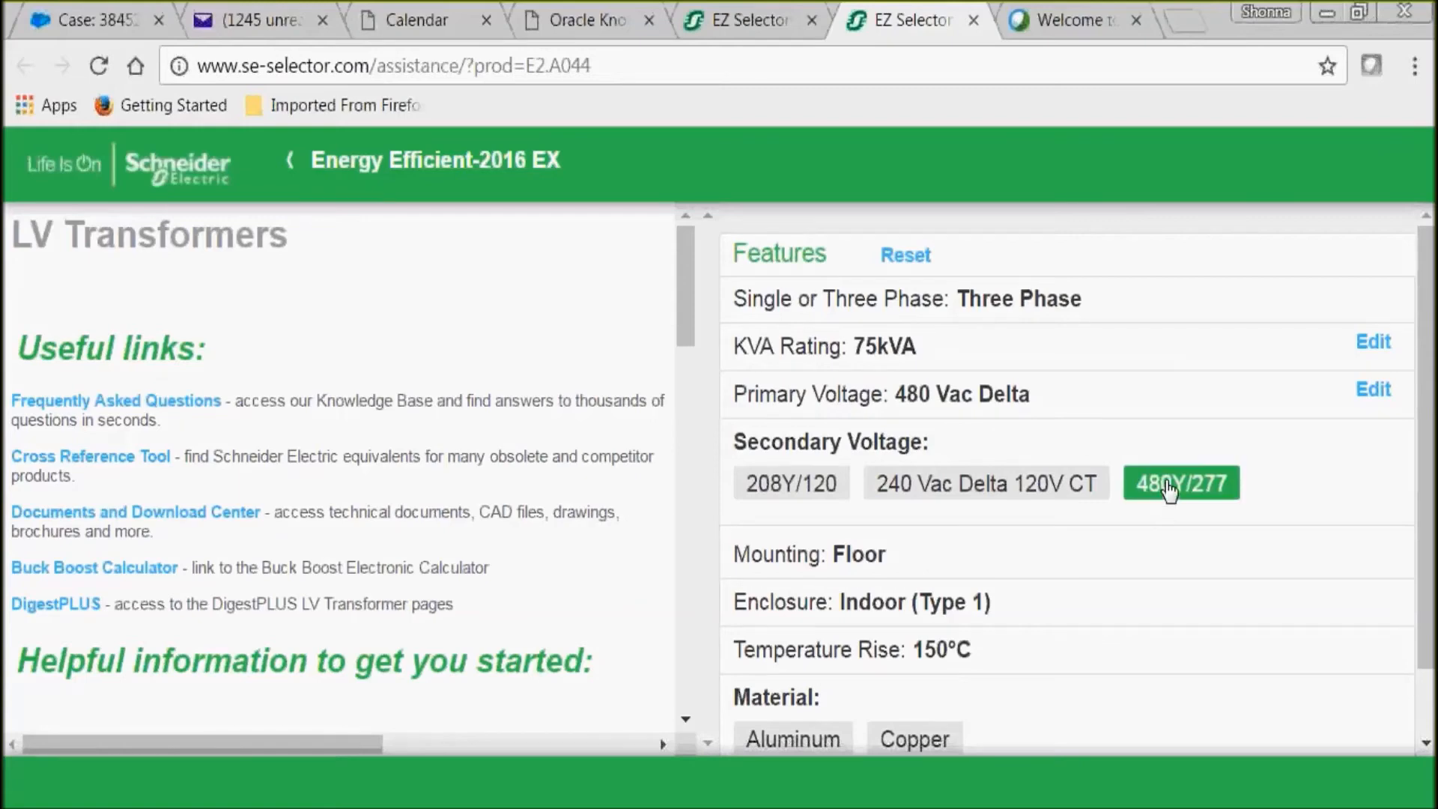
pyautogui.click(1181, 483)
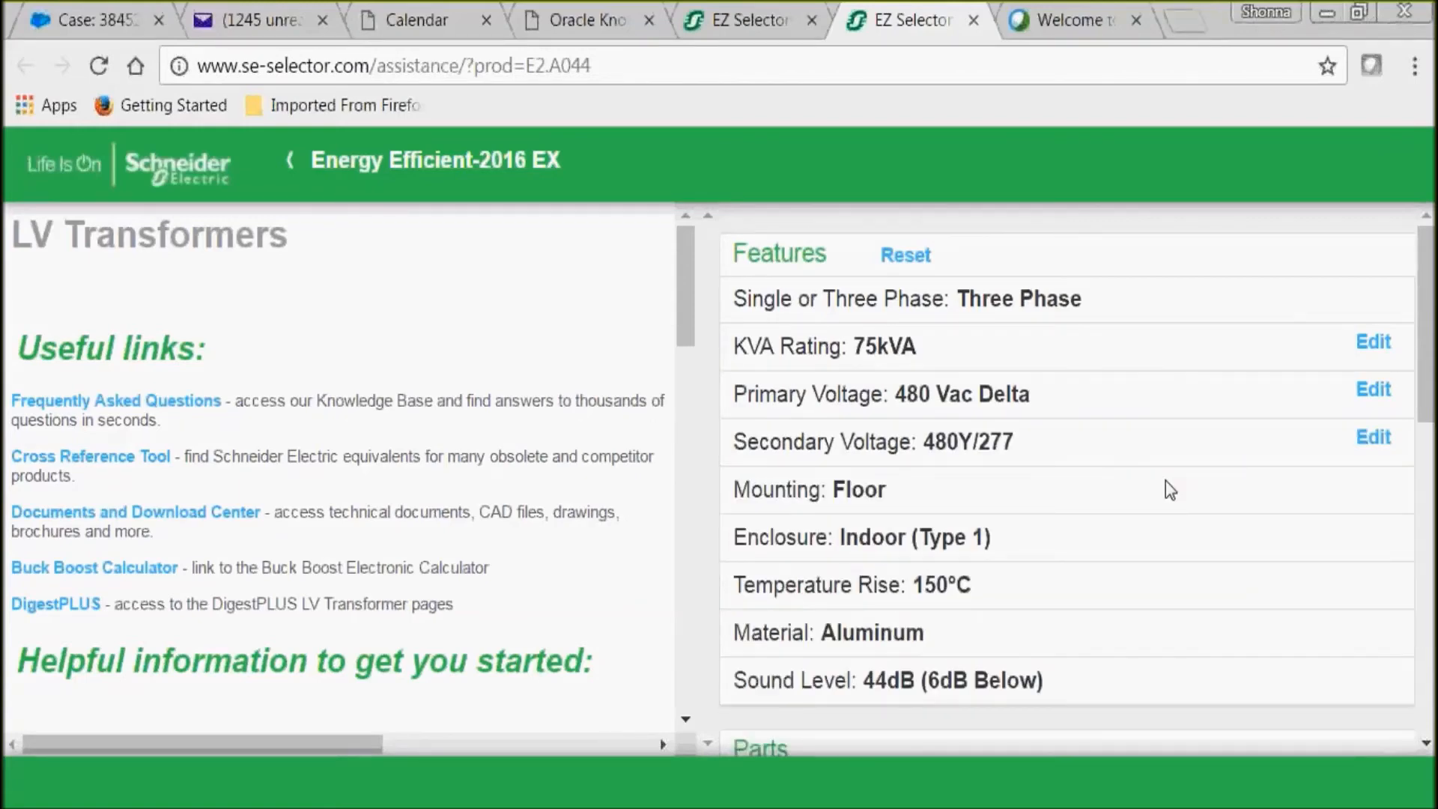
pyautogui.scroll(-3)
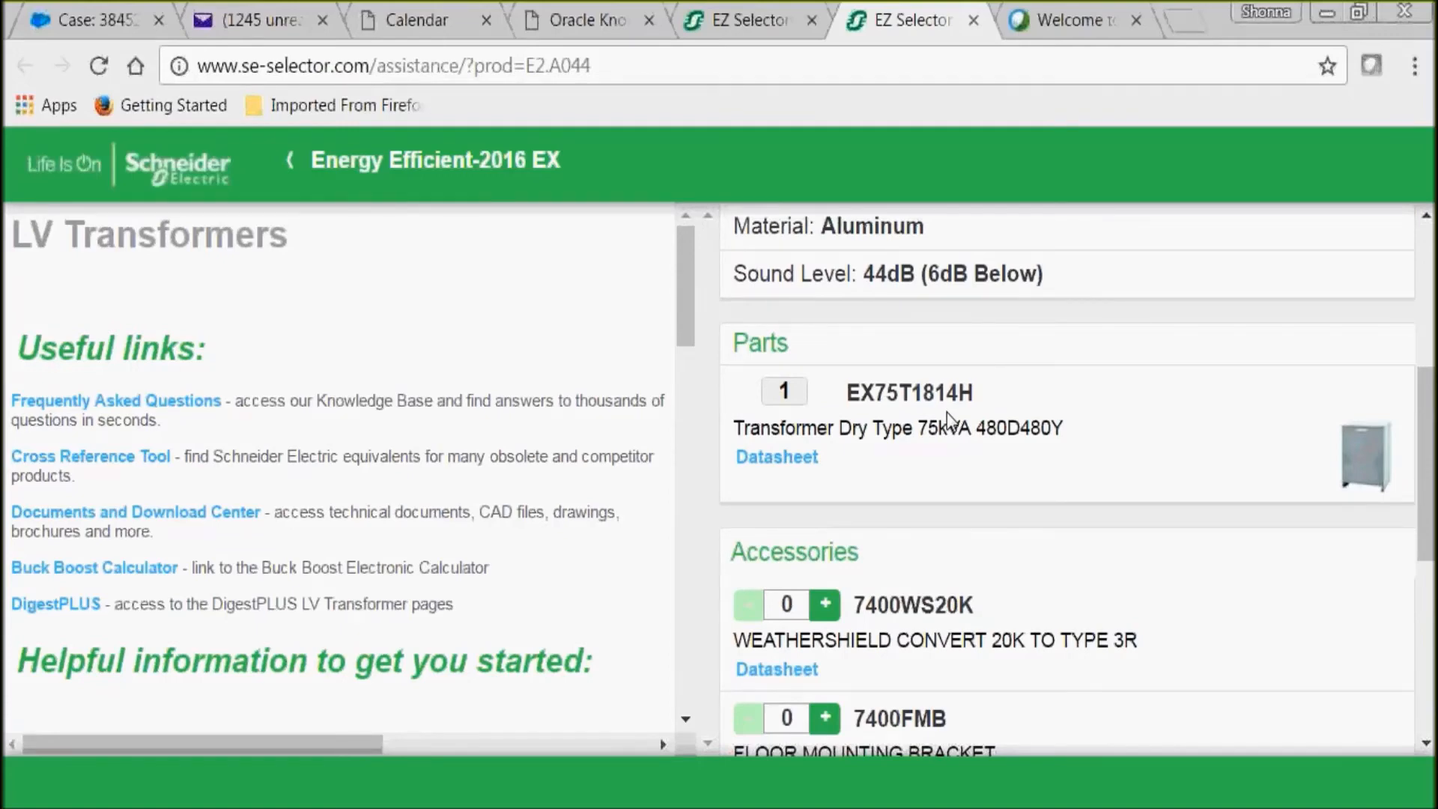
# Step: Add quantity 1 of the 7400WS20K weathershield and 7400FMB floor bracket
pyautogui.scroll(-3)
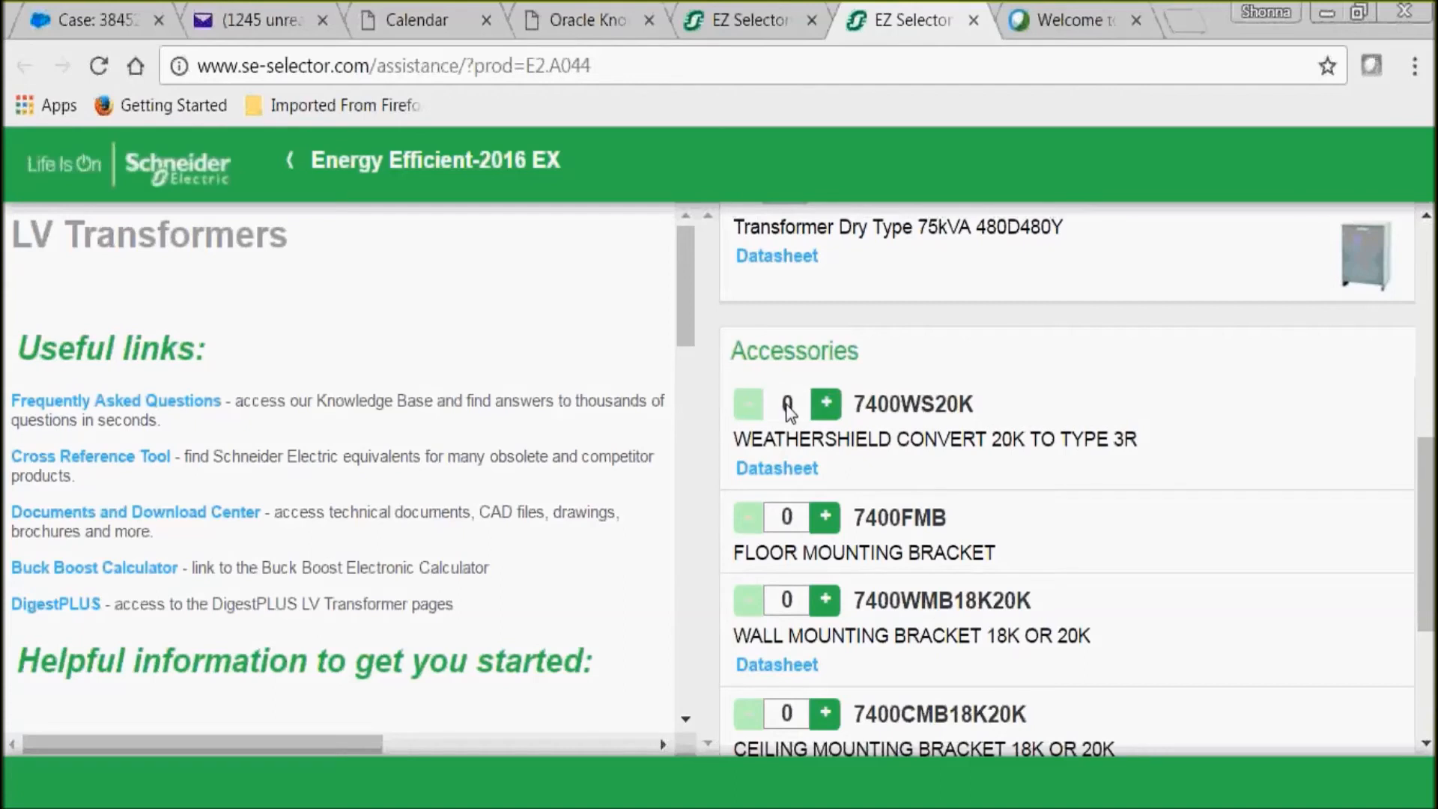
pyautogui.click(786, 404)
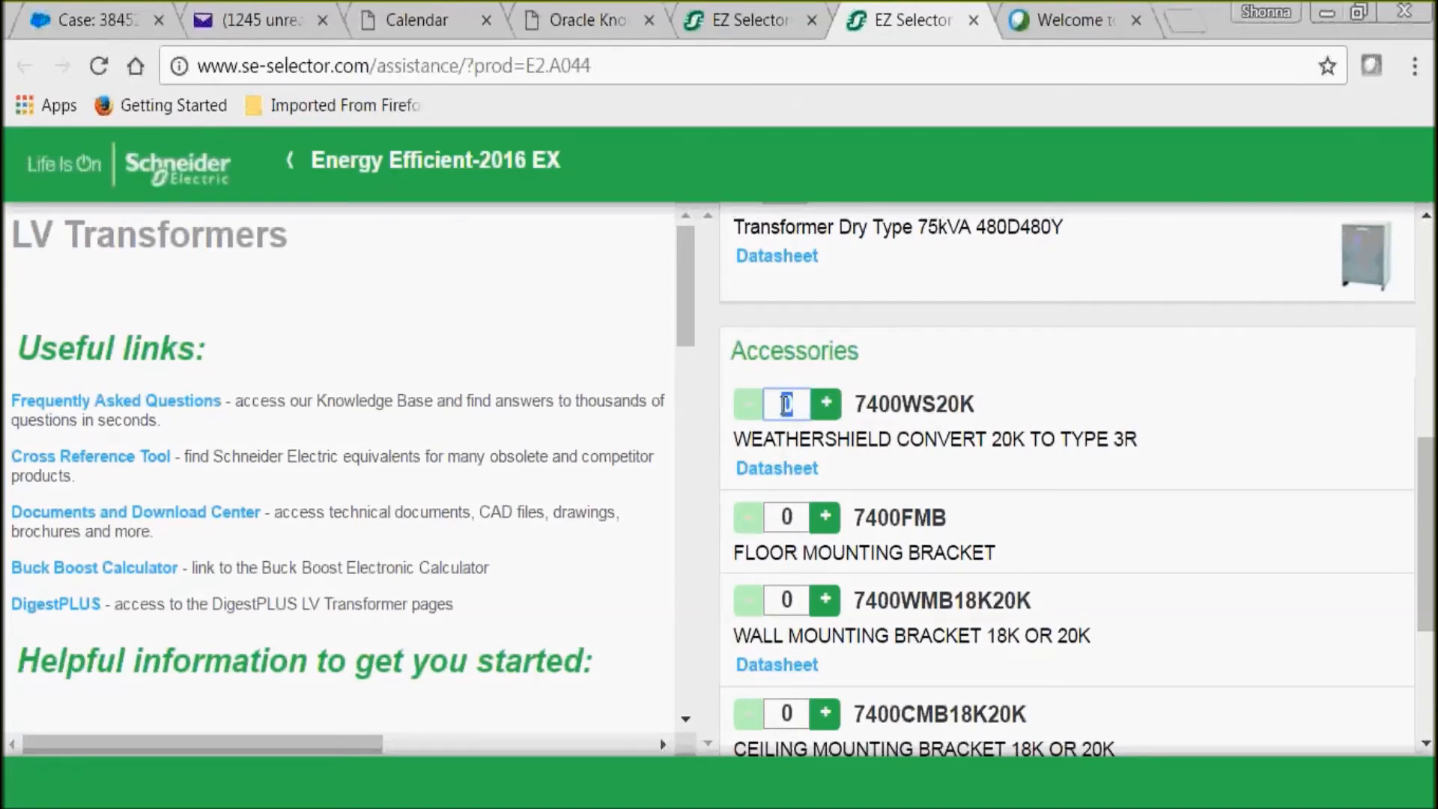
pyautogui.click(824, 404)
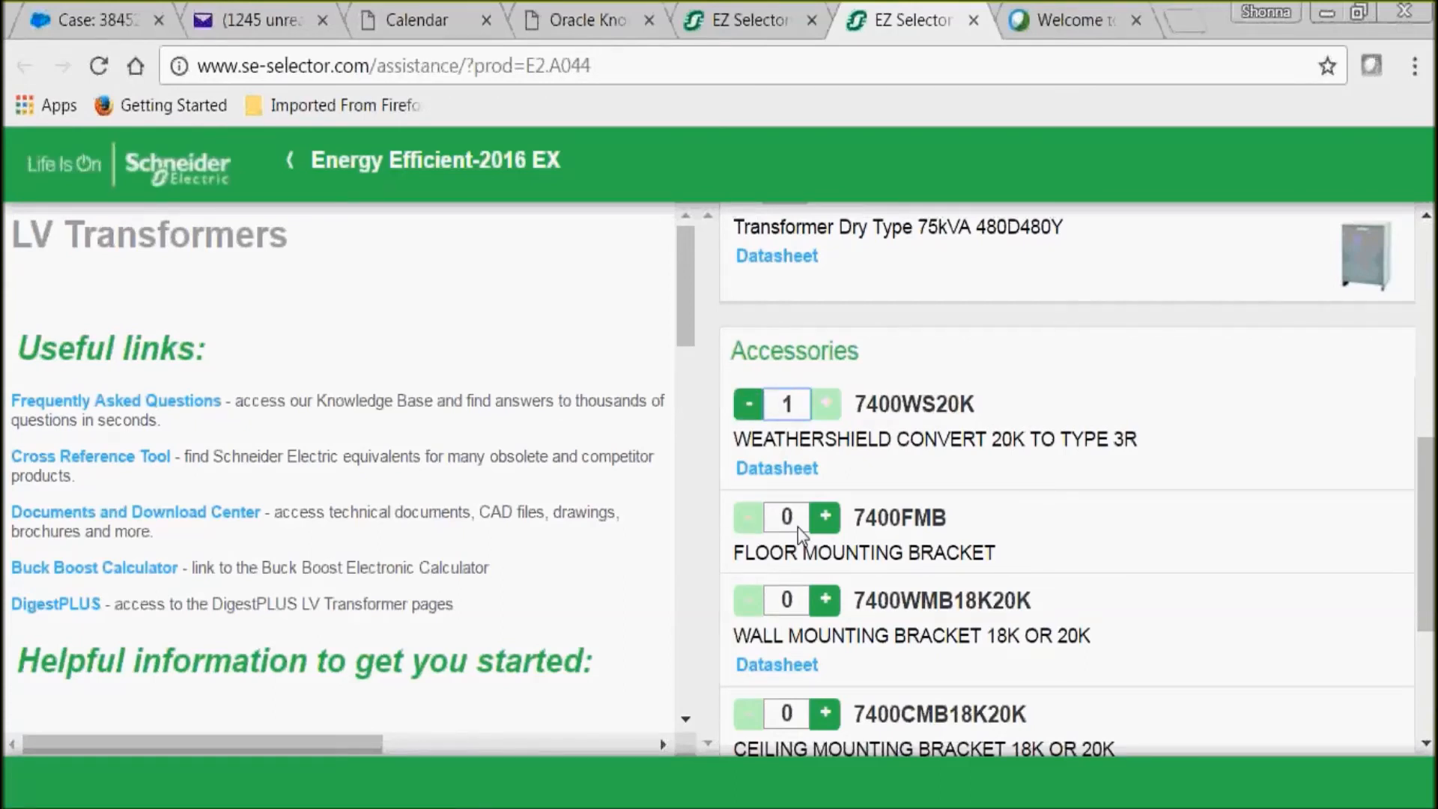
pyautogui.click(786, 517)
pyautogui.write('1')
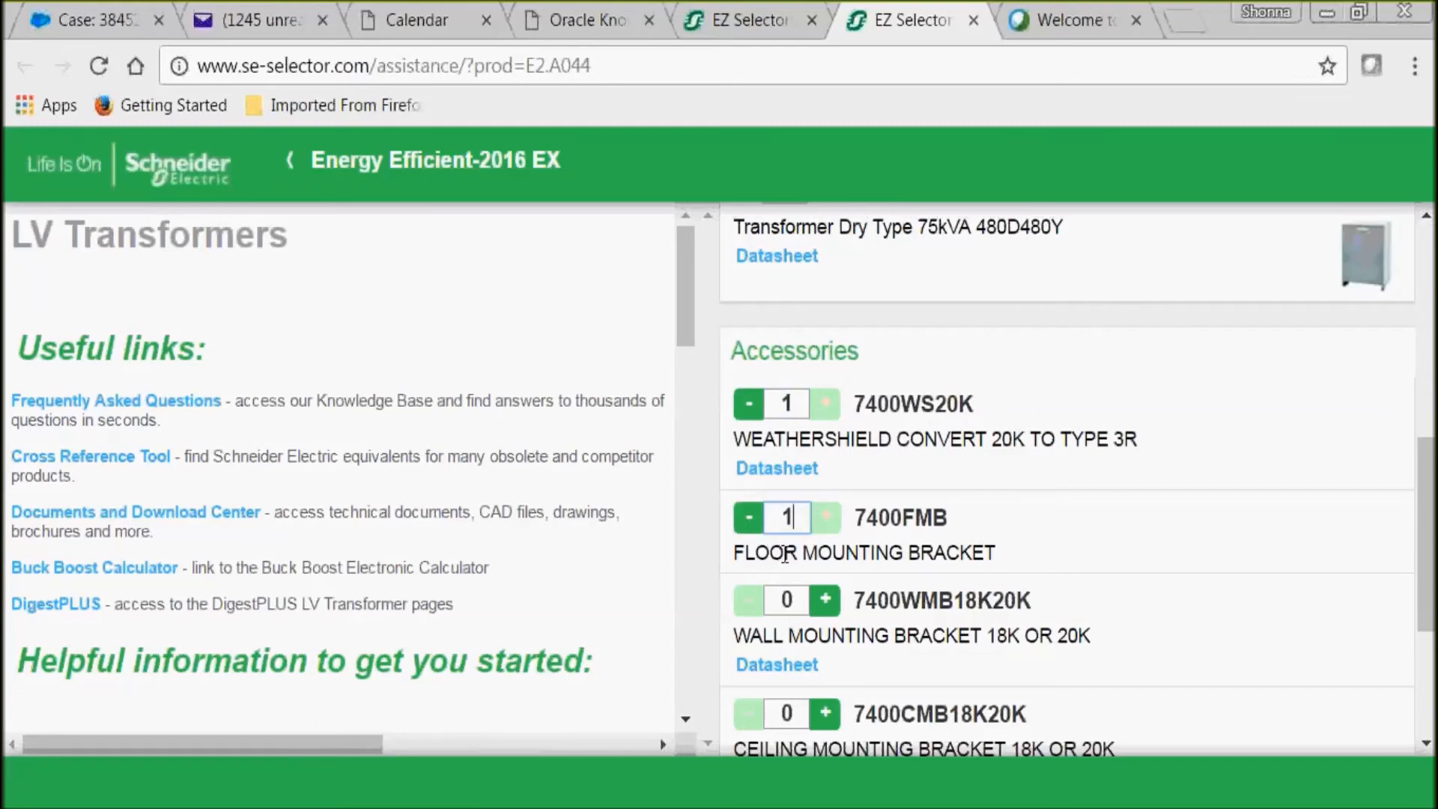
pyautogui.scroll(-3)
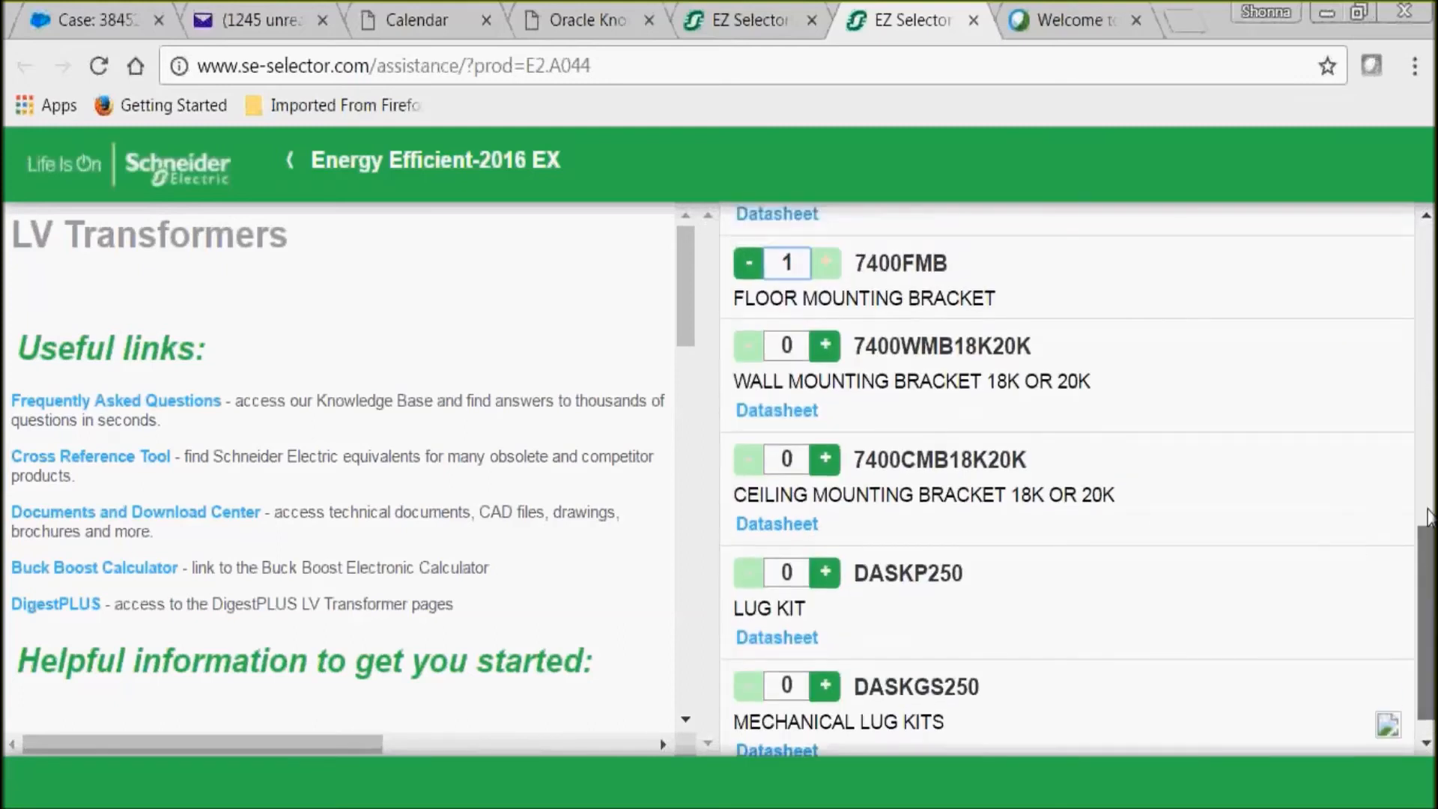
pyautogui.scroll(3)
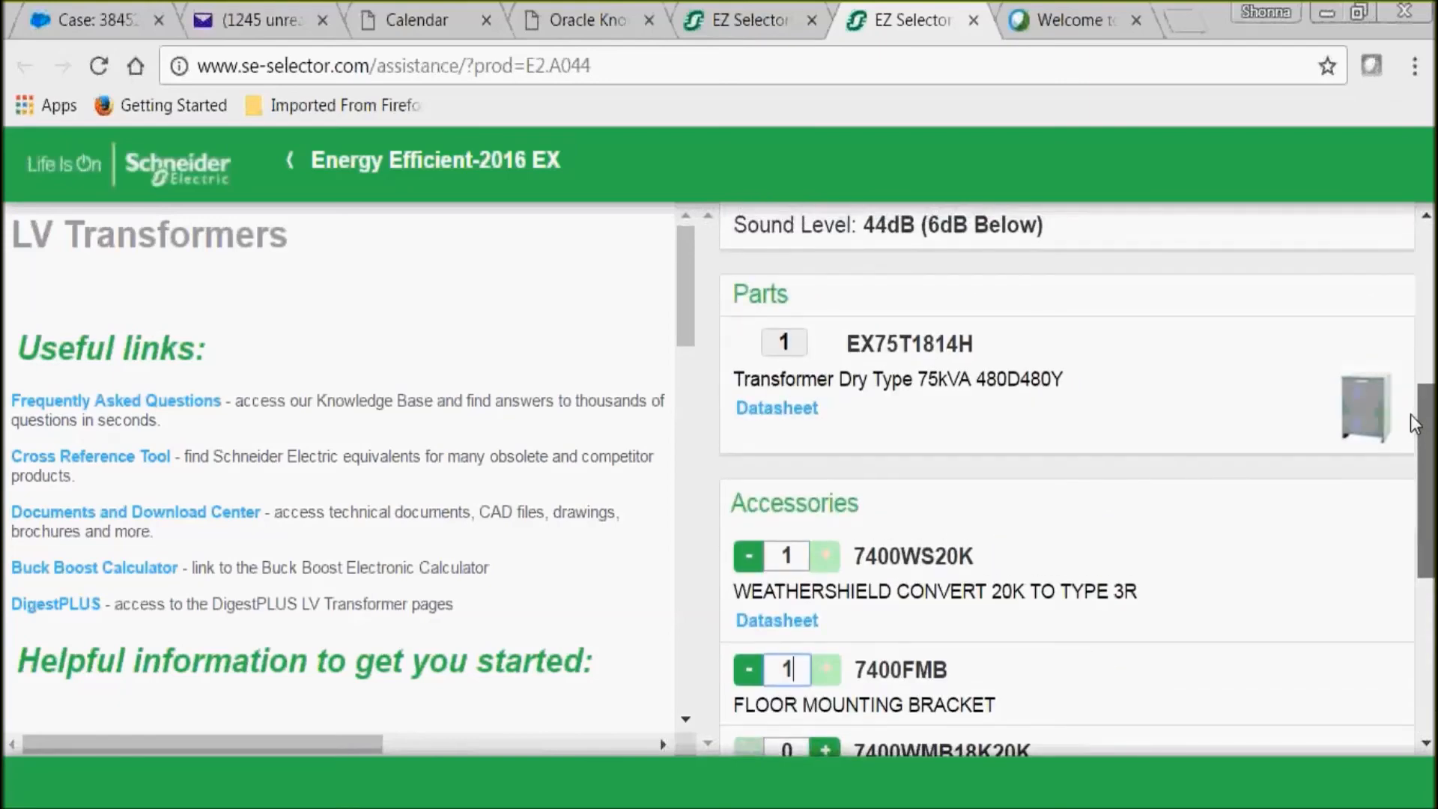